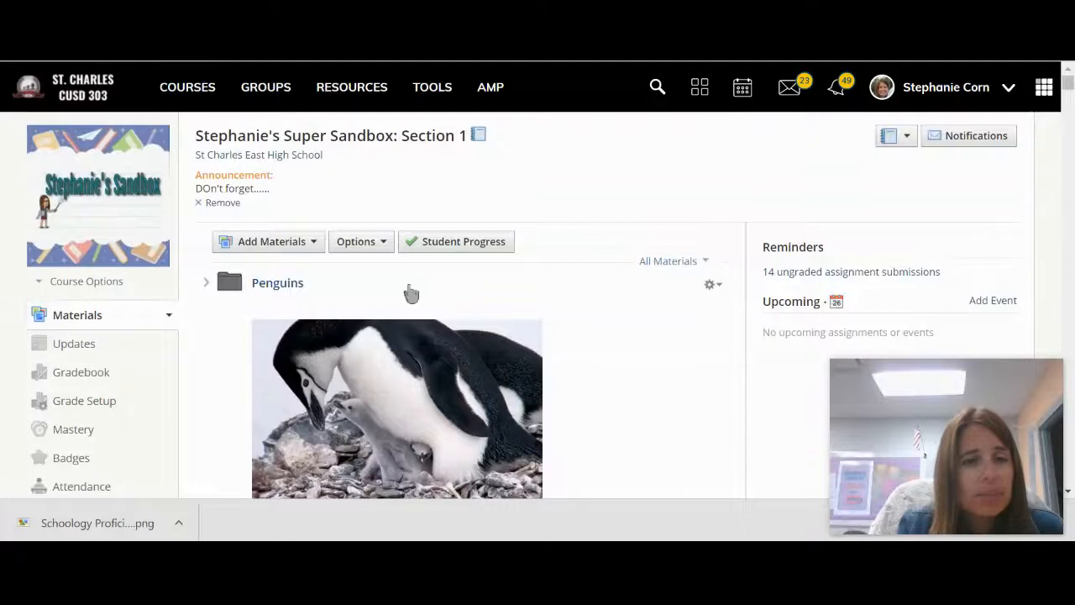
{"action": "mouse_move", "coordinate": [412, 294]}
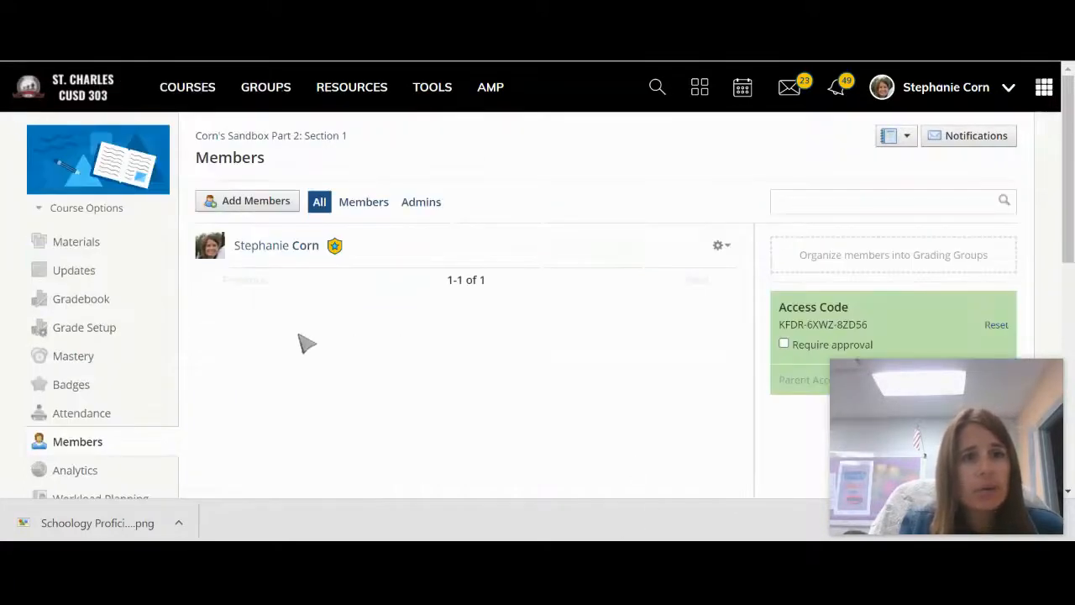
{"action": "mouse_move", "coordinate": [216, 376]}
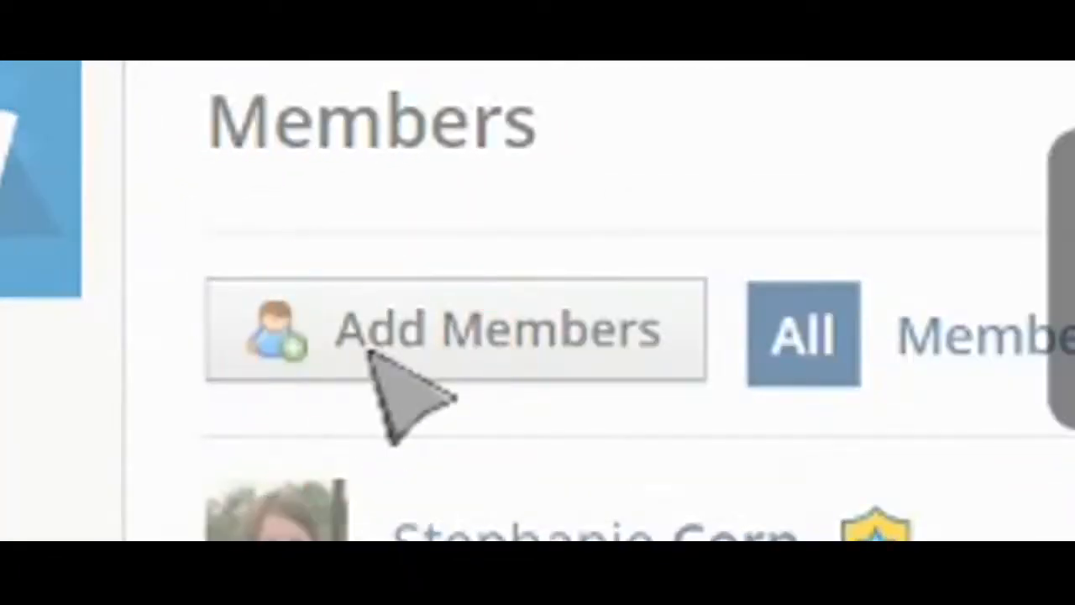
- Add East Student as a course member by searching 'east' in Add Members
{"action": "left_click", "coordinate": [453, 327]}
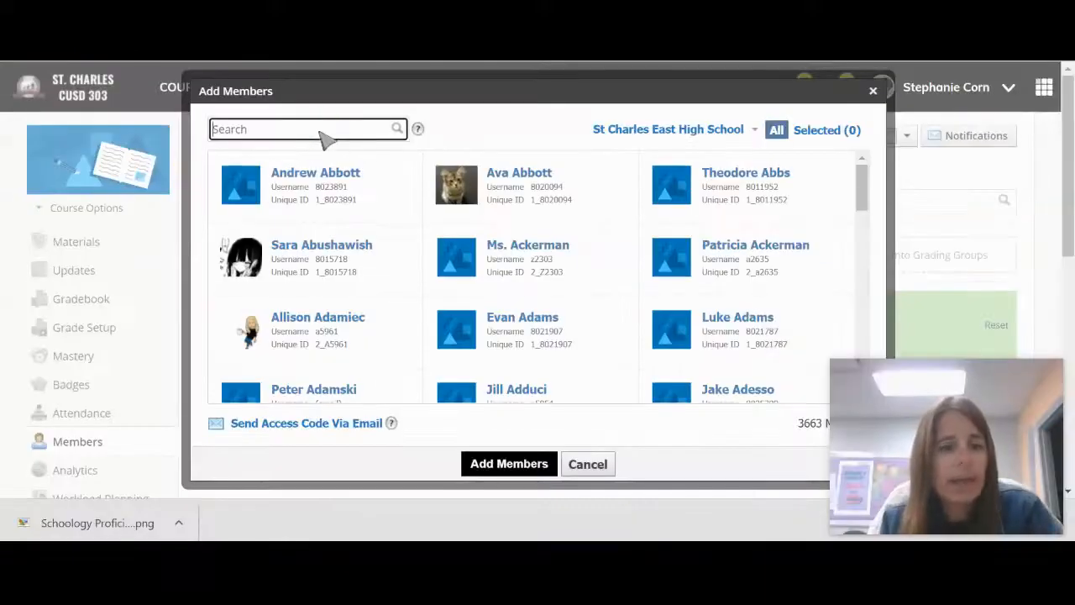
{"action": "type", "text": "eas"}
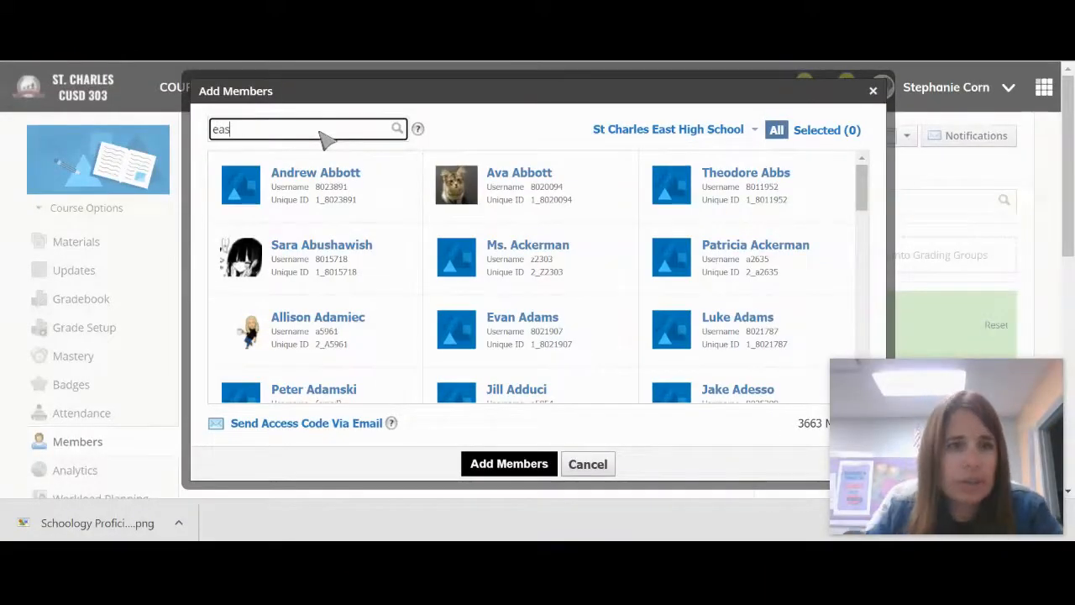
{"action": "type", "text": "t"}
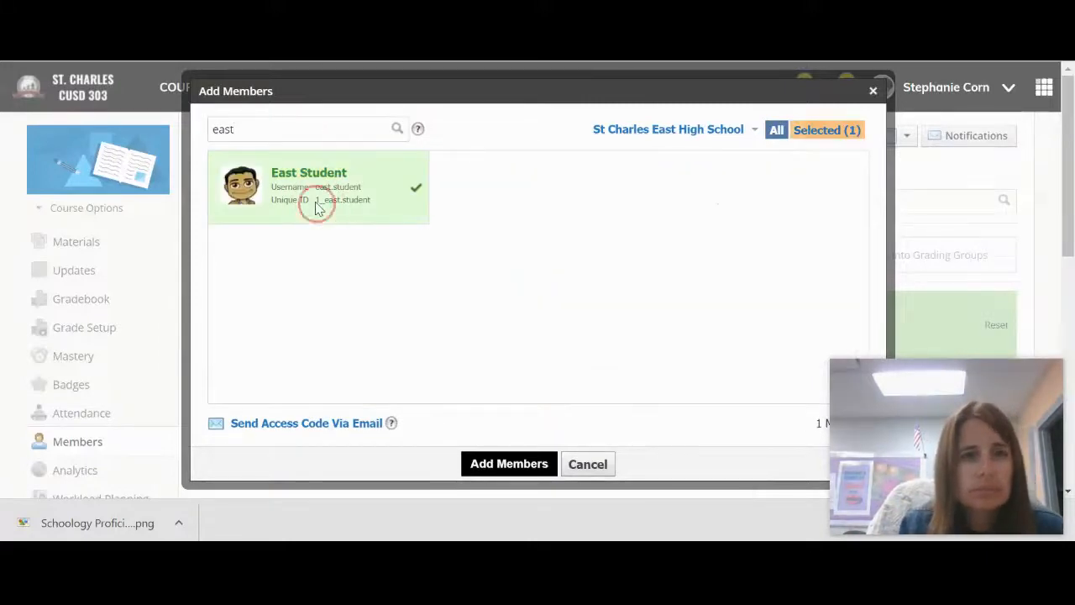
{"action": "left_click", "coordinate": [509, 464]}
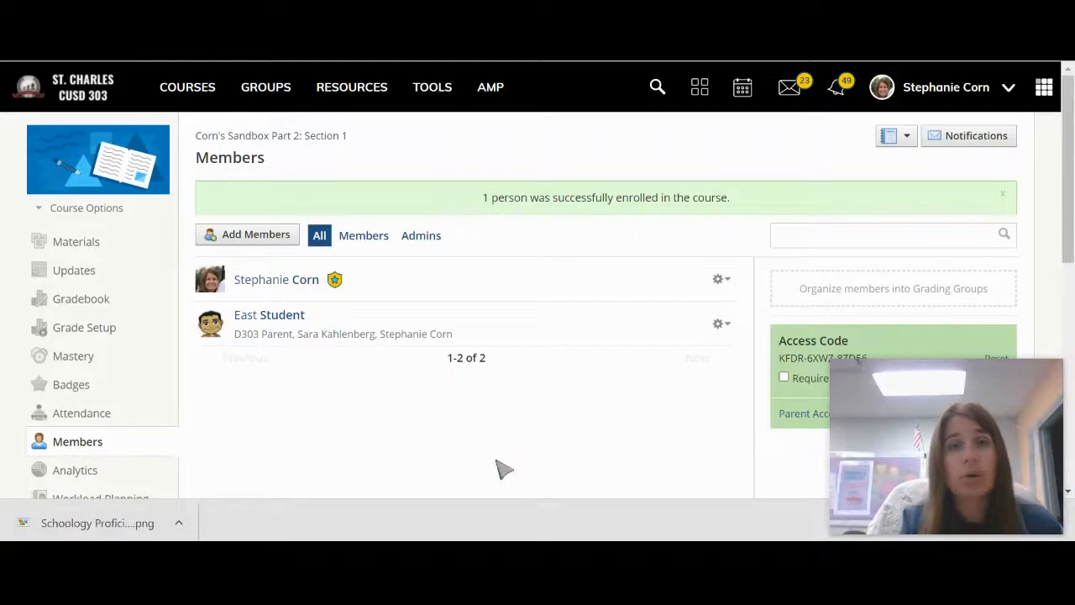
{"action": "mouse_move", "coordinate": [81, 299]}
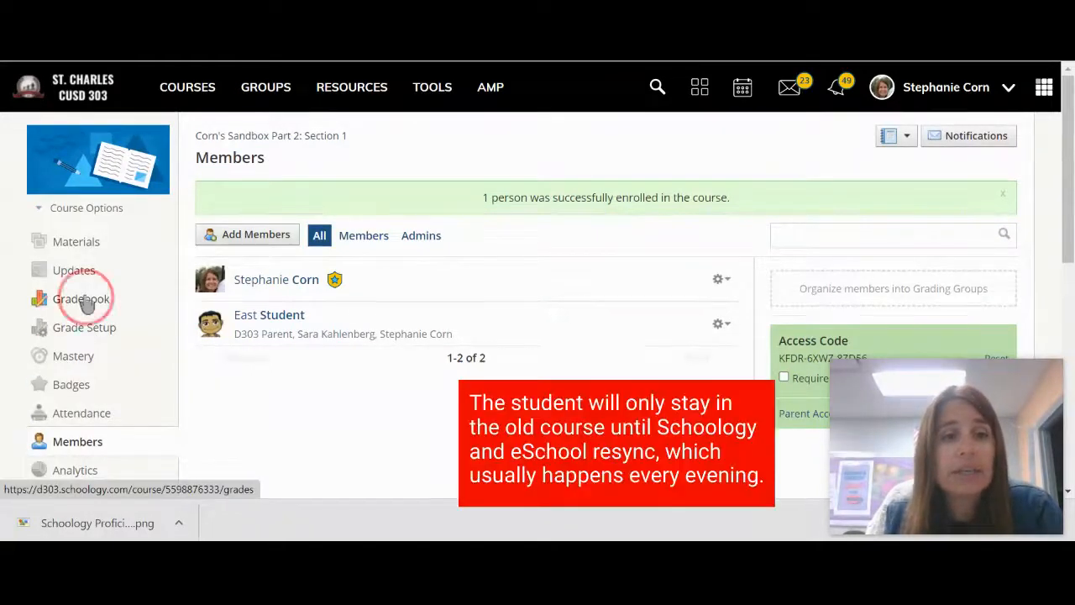
- View the new course's Gradebook, then switch to the original sandbox course's Gradebook
{"action": "left_click", "coordinate": [81, 299]}
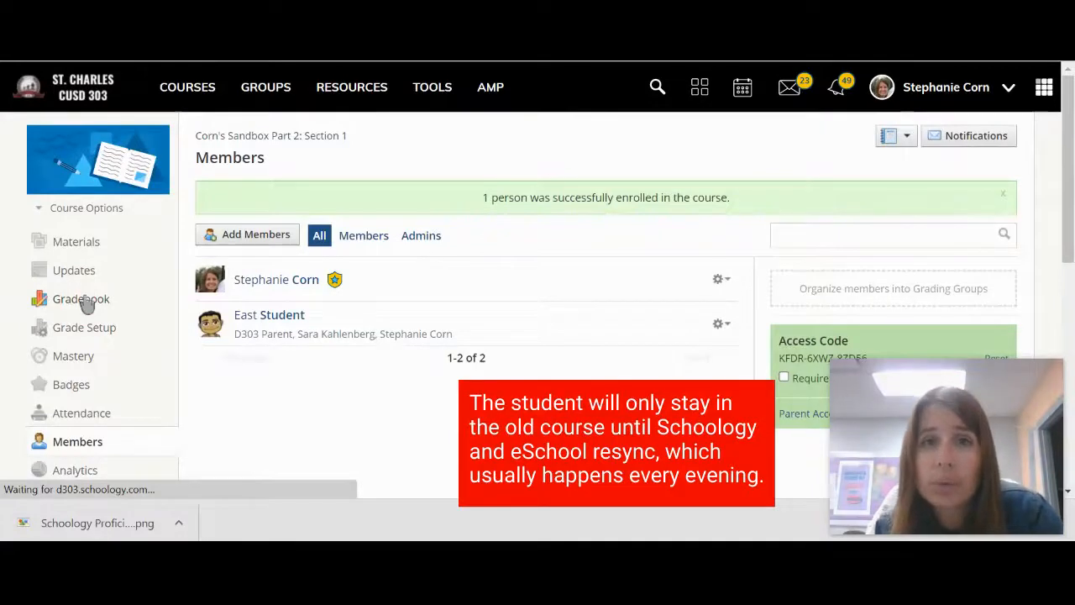
{"action": "left_click", "coordinate": [81, 299]}
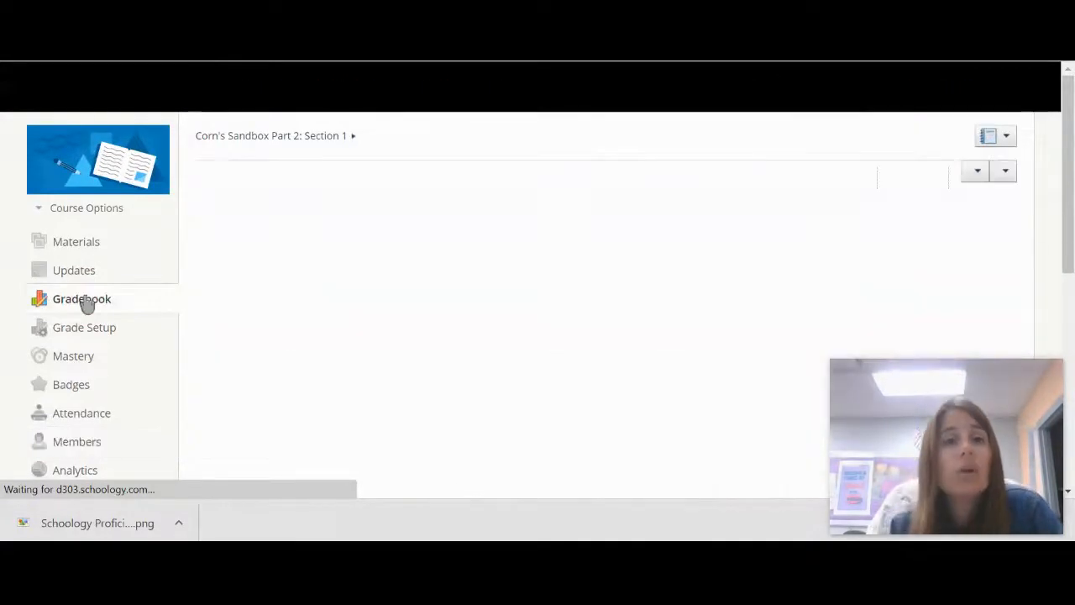
{"action": "left_click", "coordinate": [81, 299]}
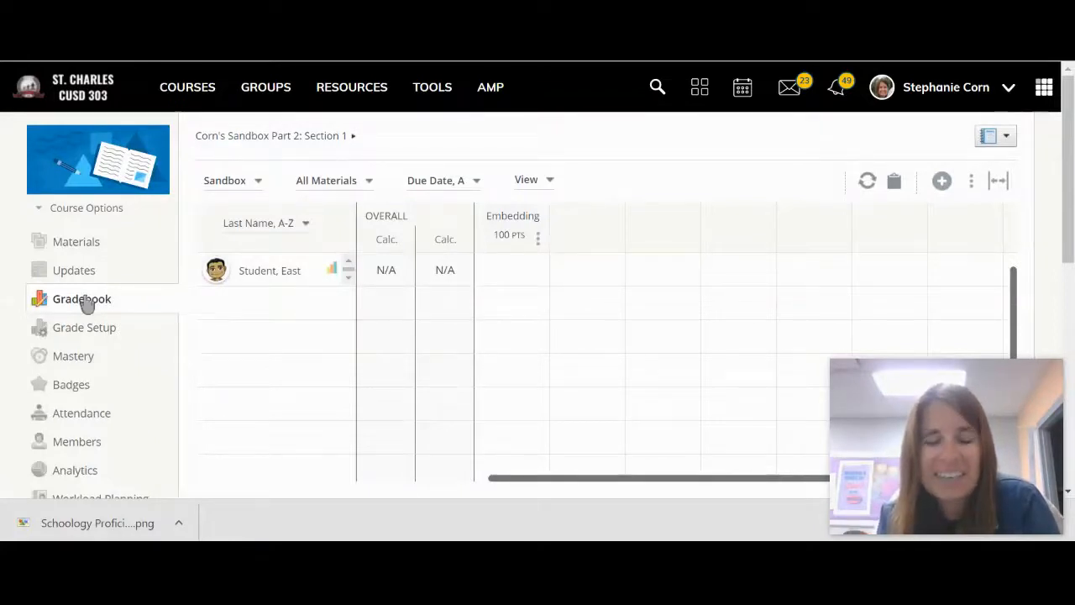
{"action": "mouse_move", "coordinate": [93, 252]}
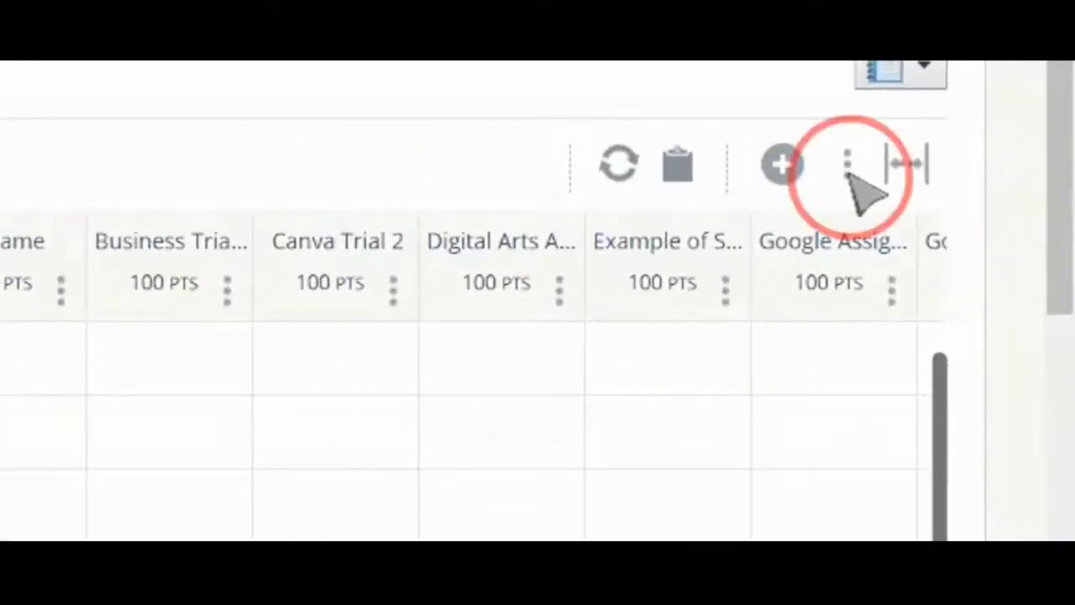
- Export the old course's gradebook as a CSV file via the three-dot menu
{"action": "left_click", "coordinate": [847, 163]}
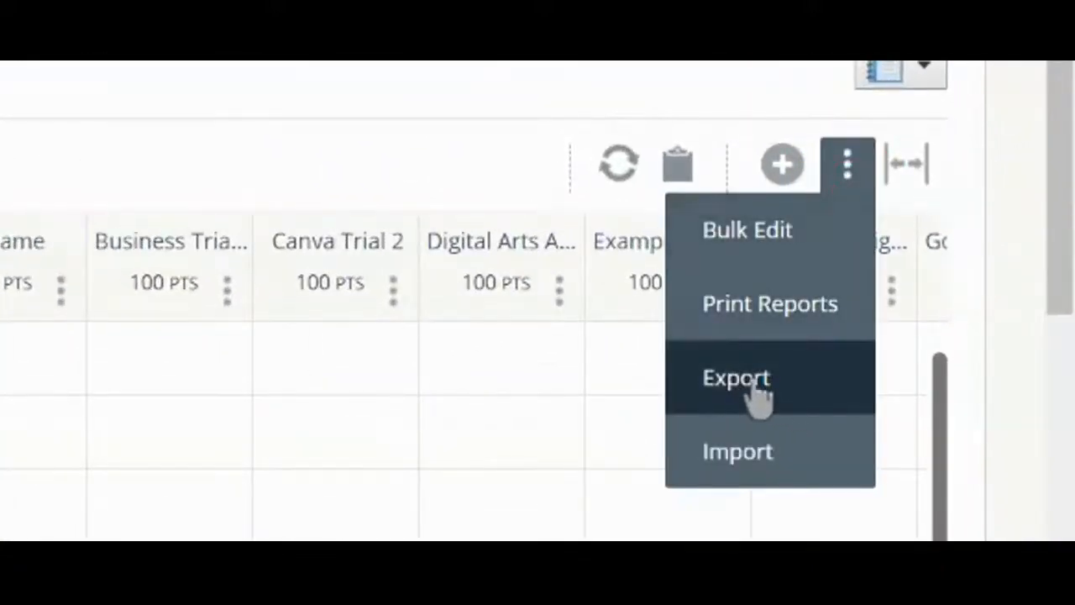
{"action": "left_click", "coordinate": [735, 376]}
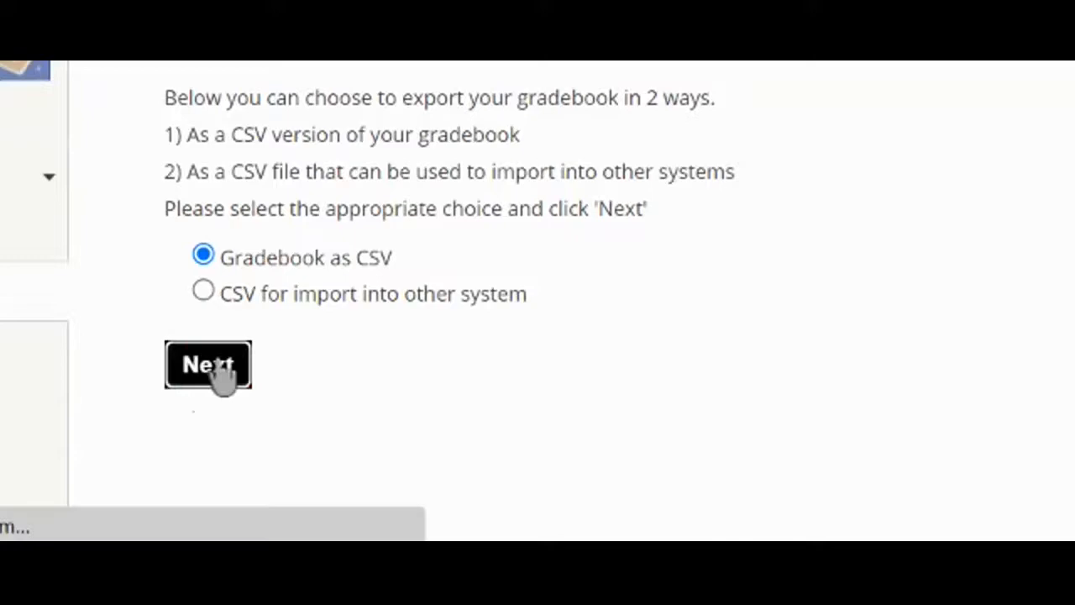
{"action": "left_click", "coordinate": [208, 364]}
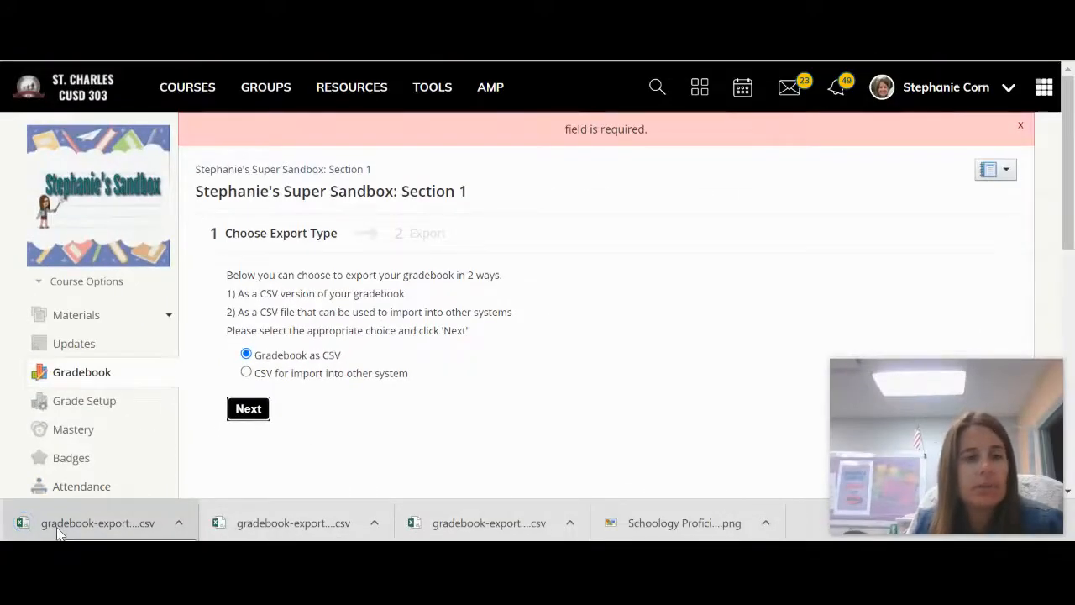
{"action": "mouse_move", "coordinate": [145, 493]}
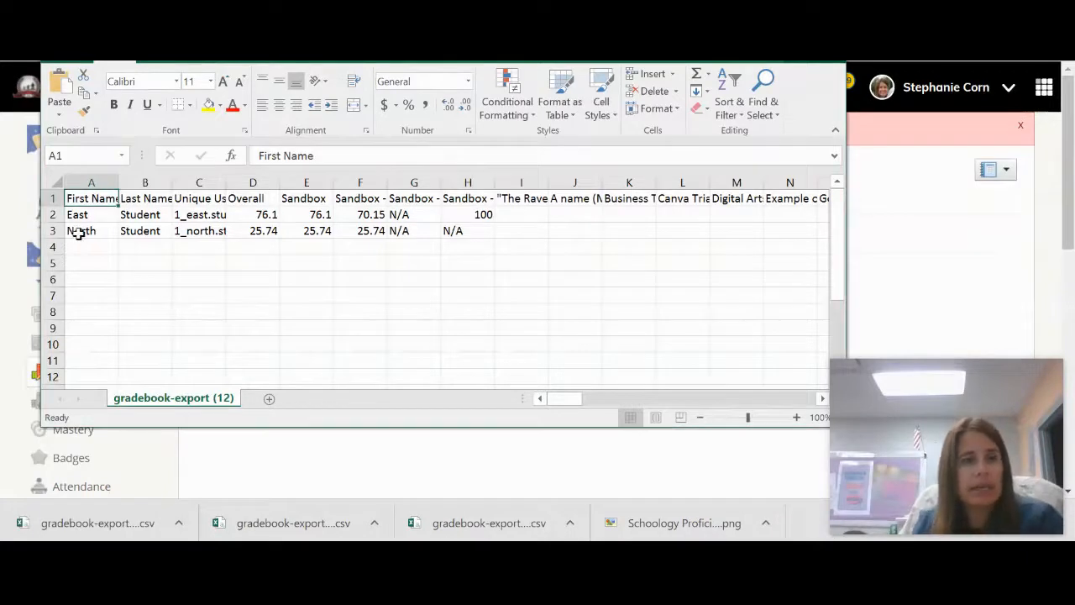
- Delete the North Student row in Excel and save, keeping the file in CSV format
{"action": "left_click", "coordinate": [81, 230]}
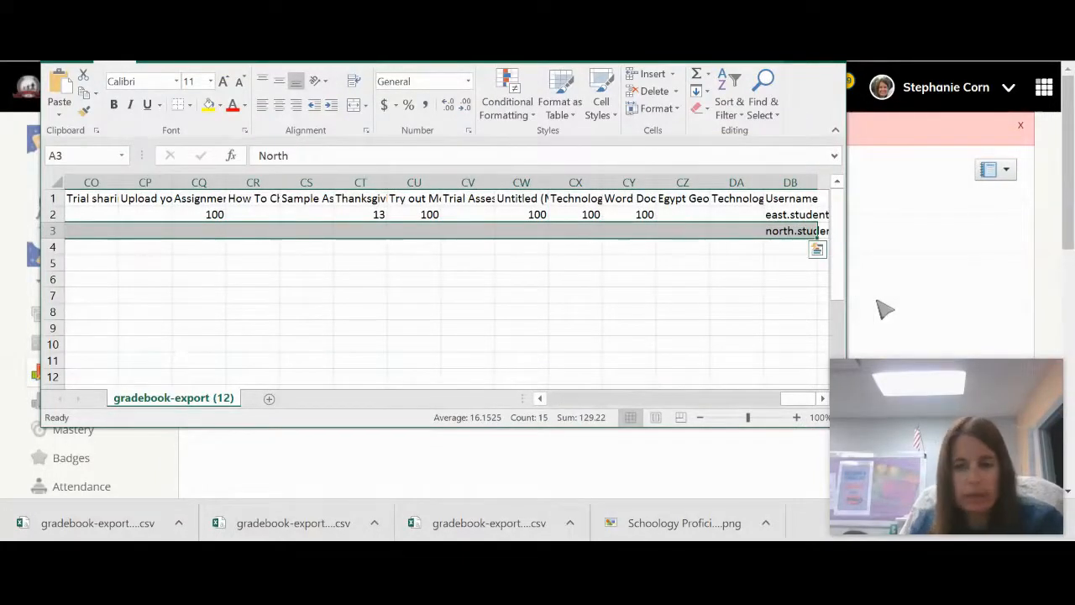
{"action": "scroll", "scroll_direction": "left", "scroll_amount": 3}
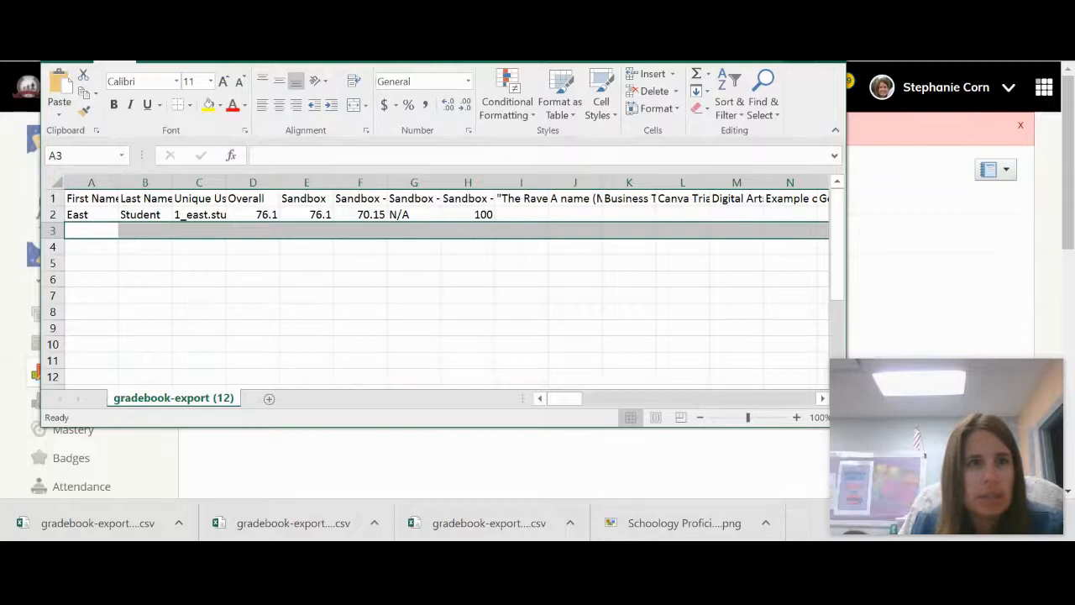
{"action": "key", "text": "ctrl+s"}
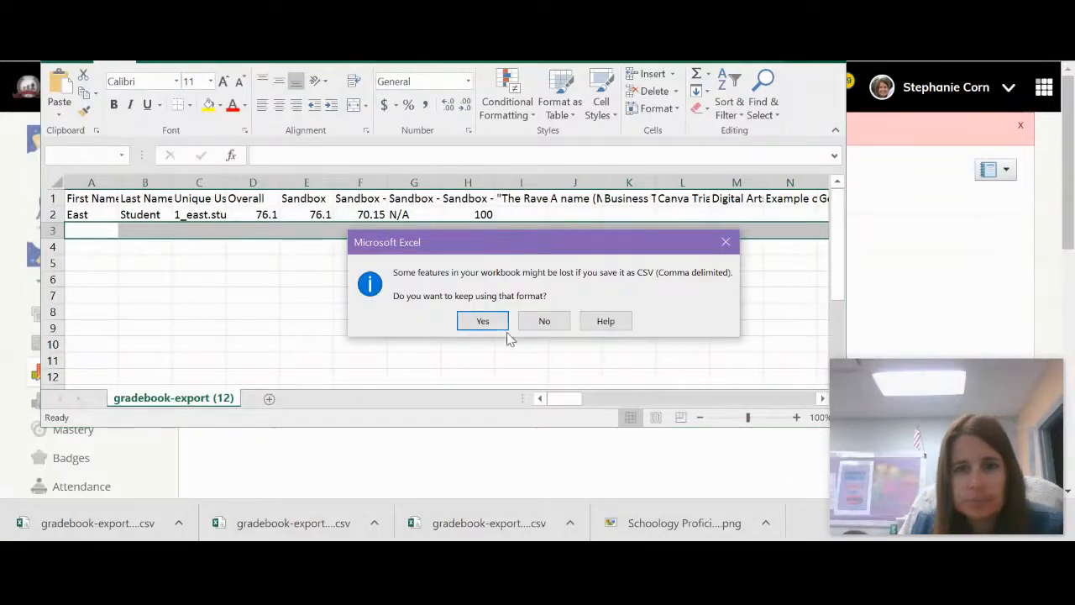
{"action": "left_click", "coordinate": [482, 319]}
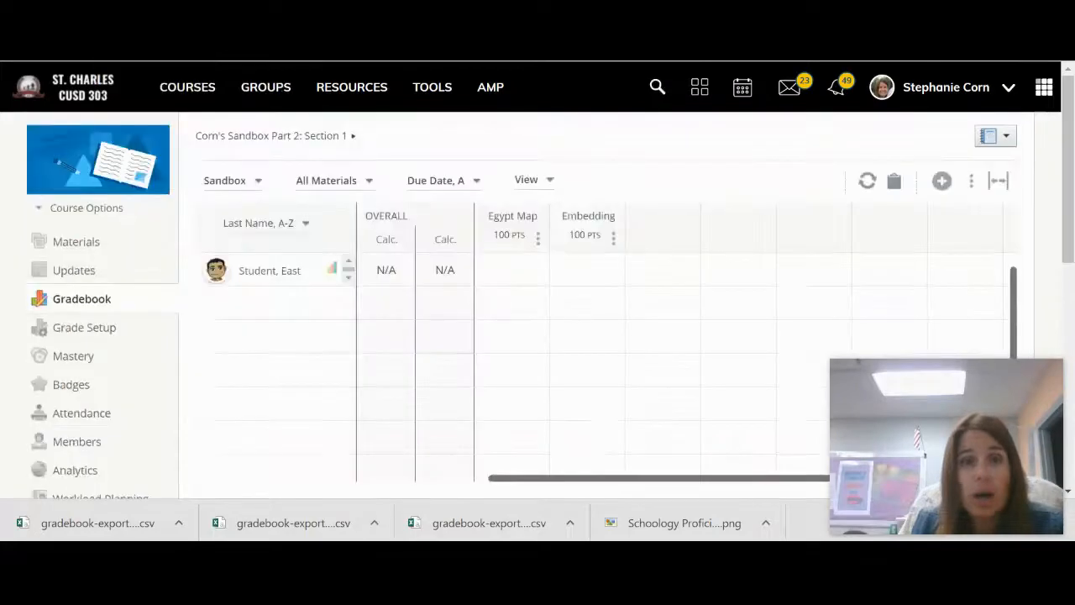
- Start a grade import in the new gradebook and upload gradebook-export (12).csv
{"action": "left_click", "coordinate": [971, 179]}
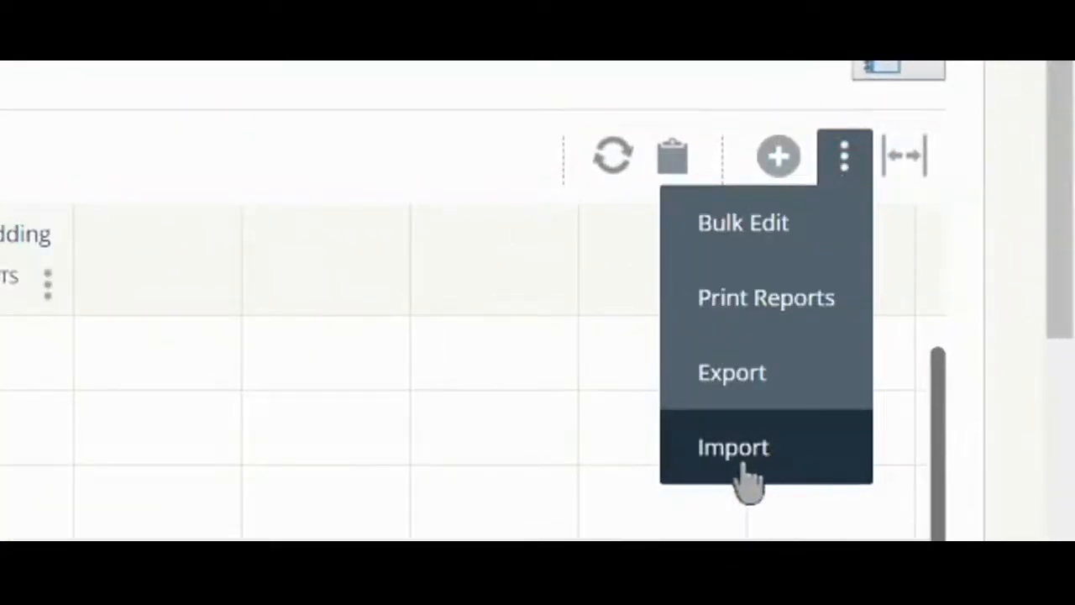
{"action": "left_click", "coordinate": [732, 447]}
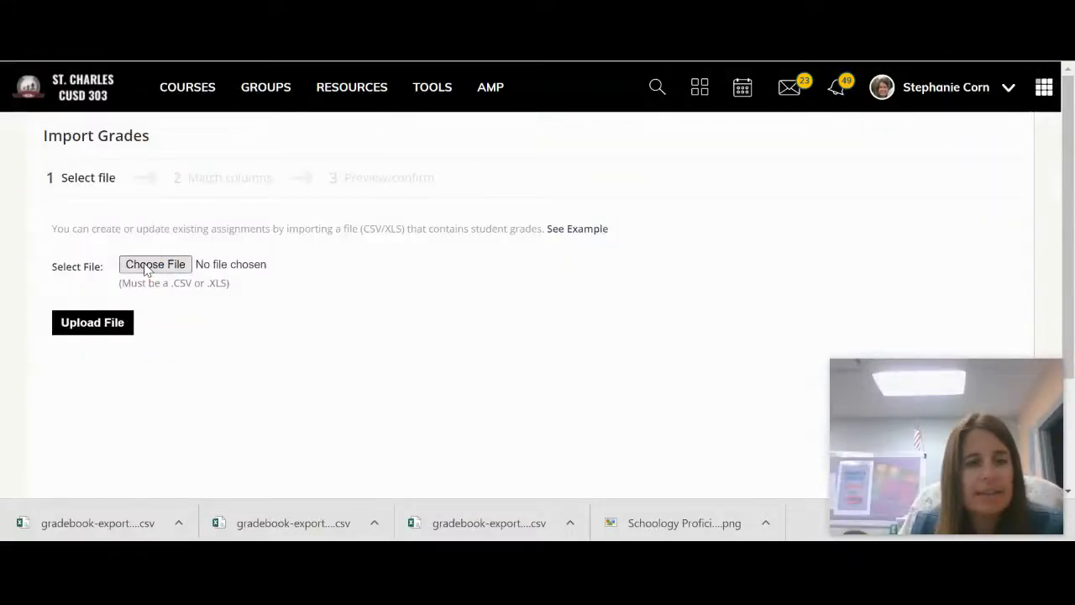
{"action": "left_click", "coordinate": [154, 264]}
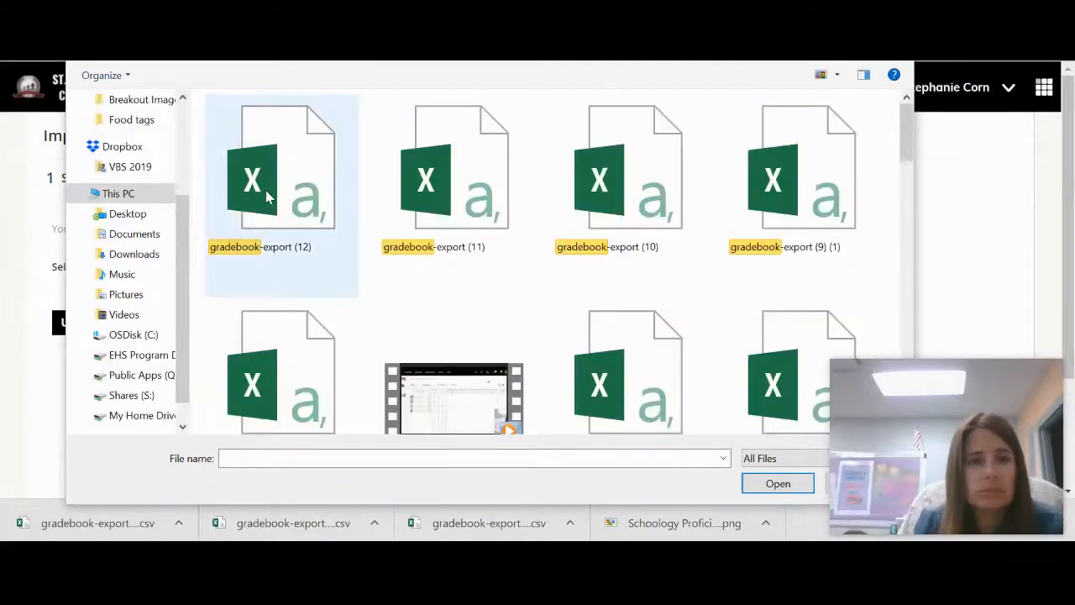
{"action": "left_click", "coordinate": [775, 483]}
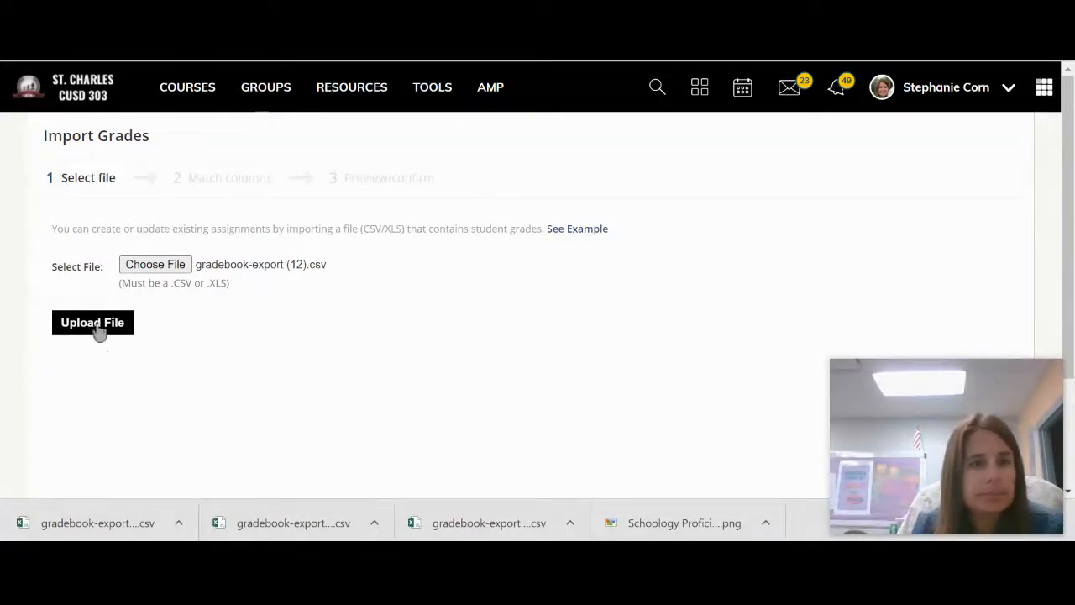
{"action": "left_click", "coordinate": [92, 322]}
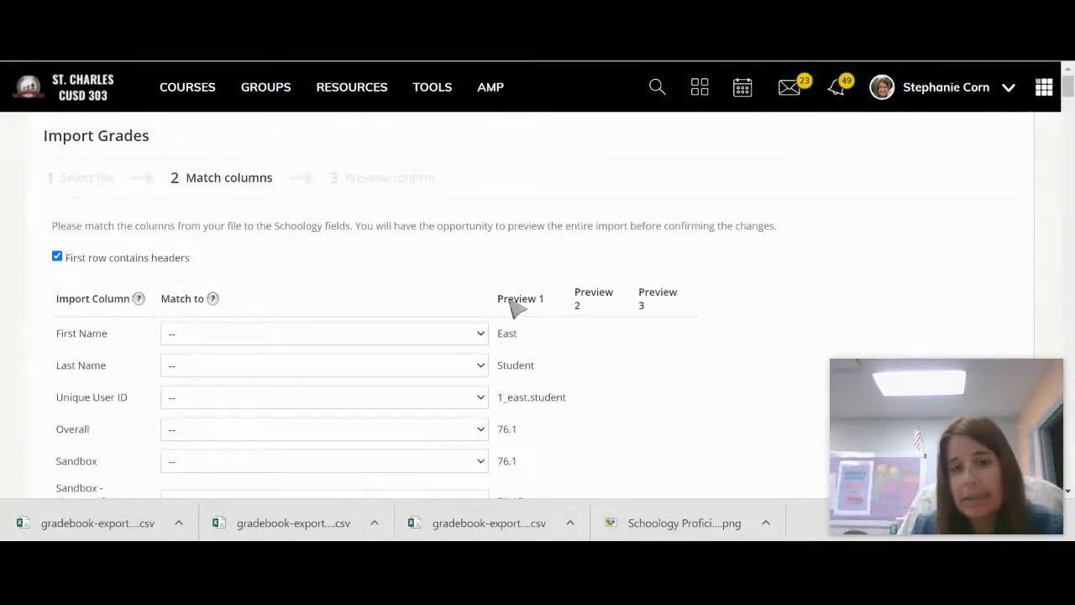
{"action": "mouse_move", "coordinate": [534, 423]}
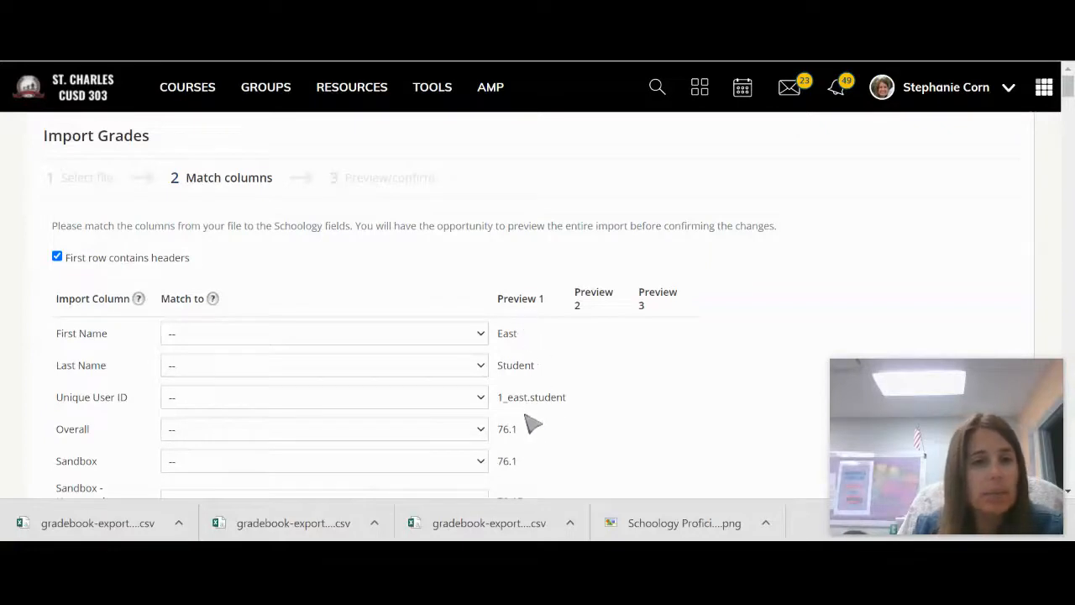
{"action": "mouse_move", "coordinate": [709, 329]}
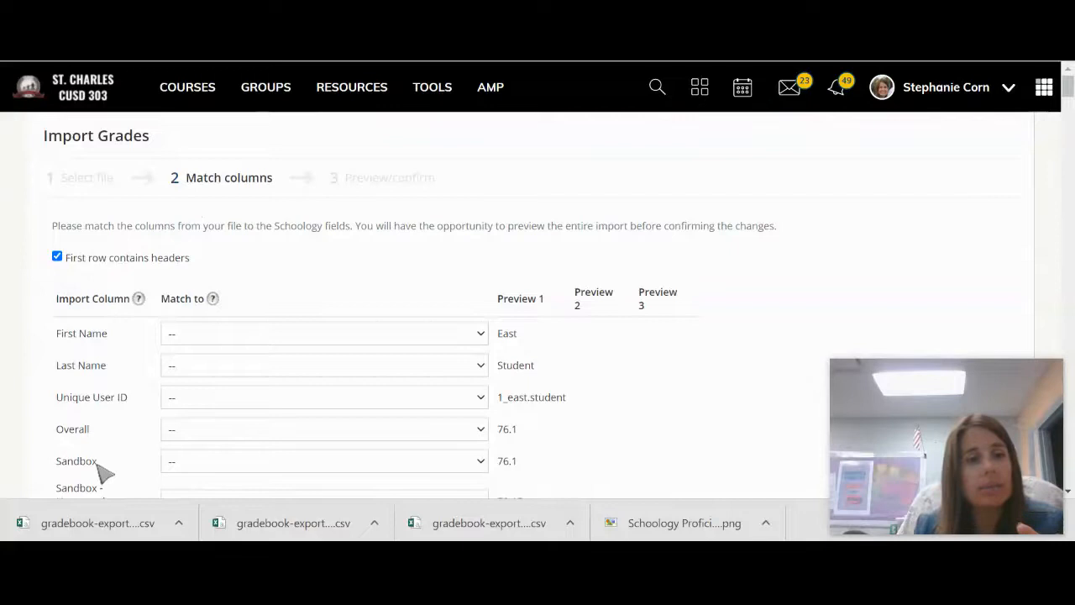
{"action": "mouse_move", "coordinate": [91, 313]}
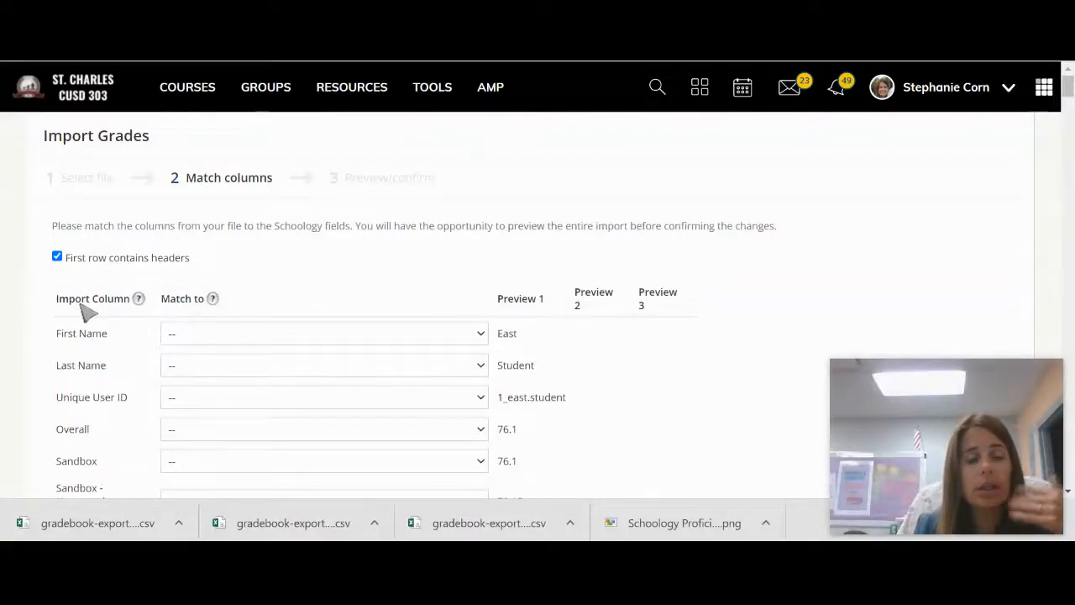
{"action": "mouse_move", "coordinate": [658, 319]}
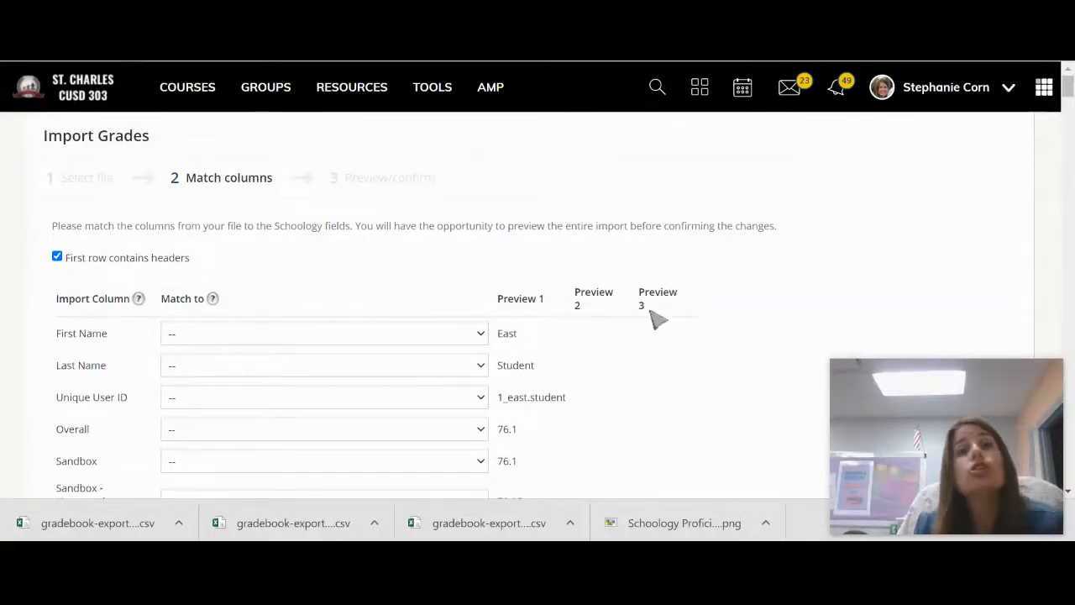
{"action": "mouse_move", "coordinate": [672, 351]}
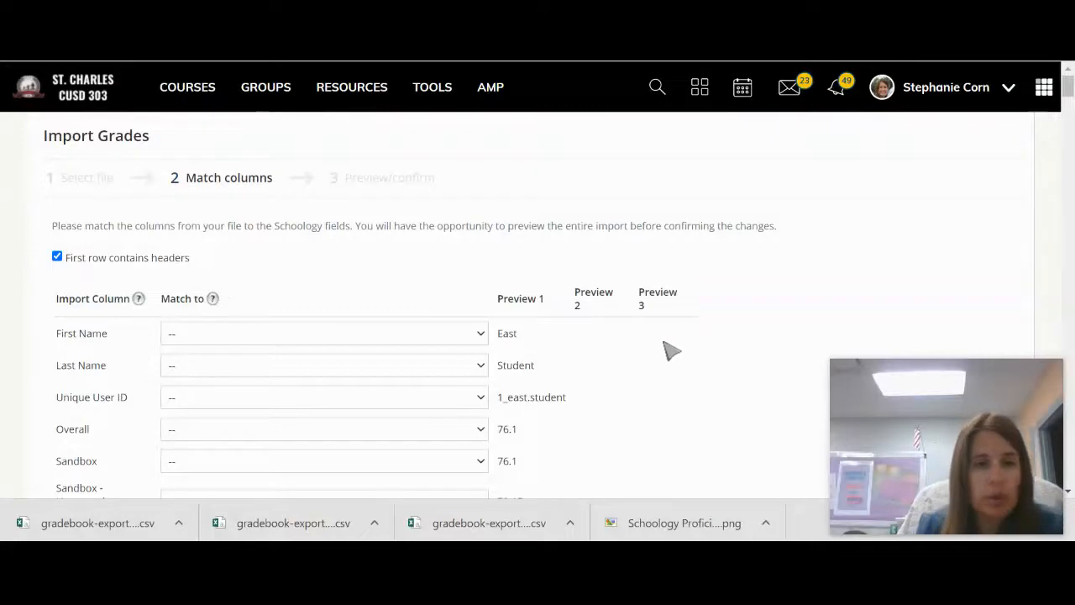
- Match the Unique User ID column and leave the Overall column unmatched
{"action": "scroll", "scroll_direction": "down", "scroll_amount": 3}
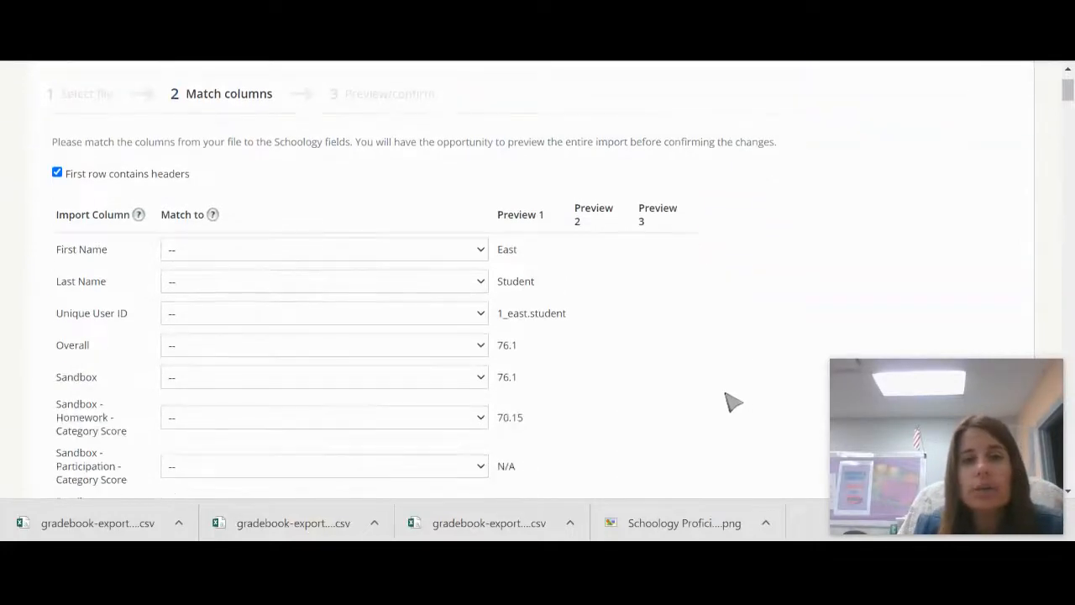
{"action": "mouse_move", "coordinate": [470, 314]}
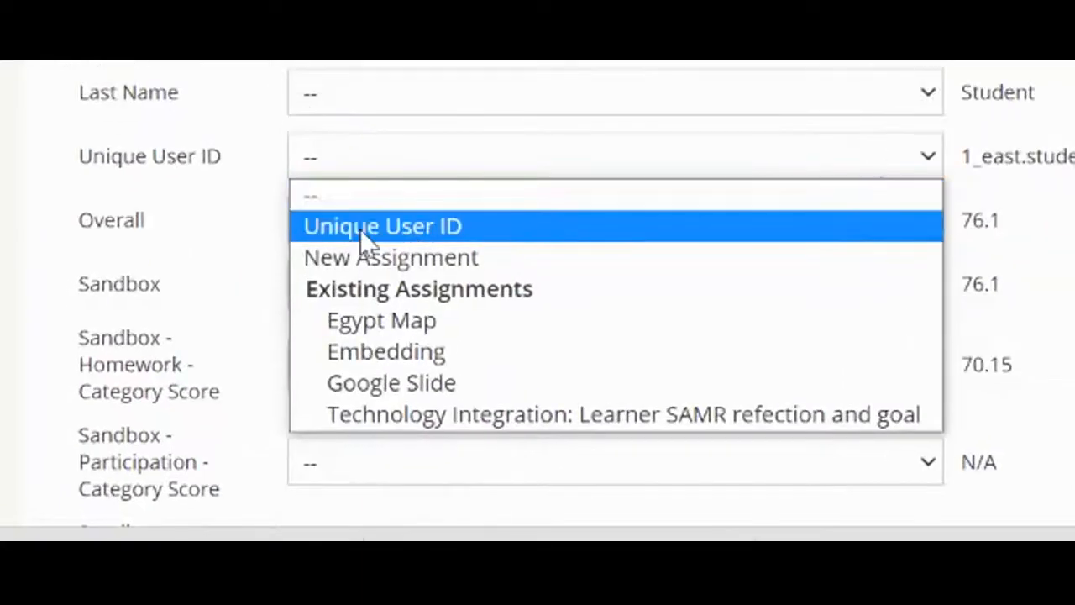
{"action": "left_click", "coordinate": [382, 225]}
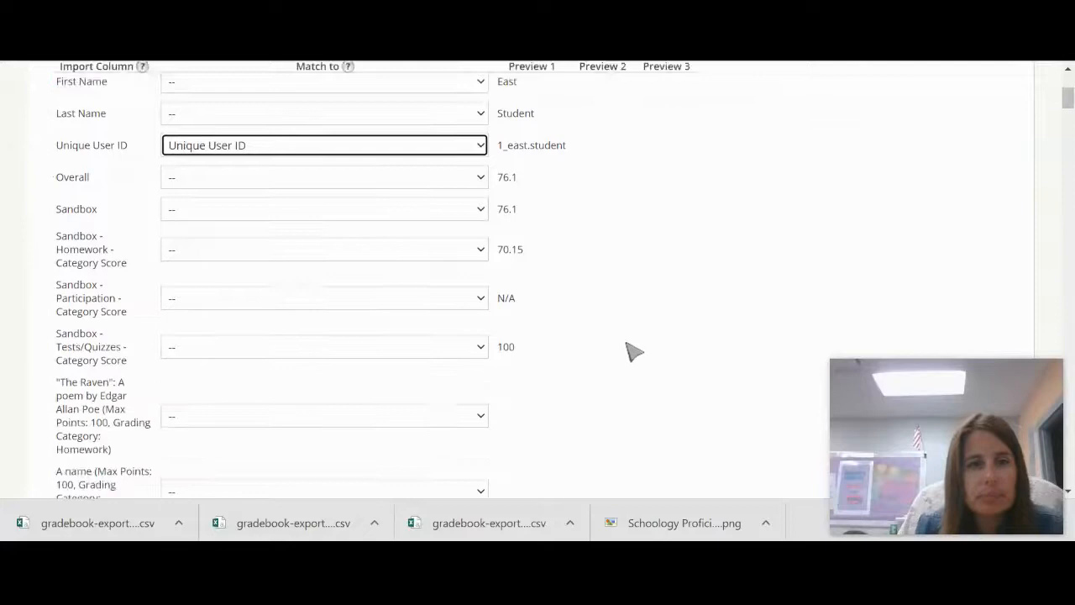
{"action": "mouse_move", "coordinate": [484, 193]}
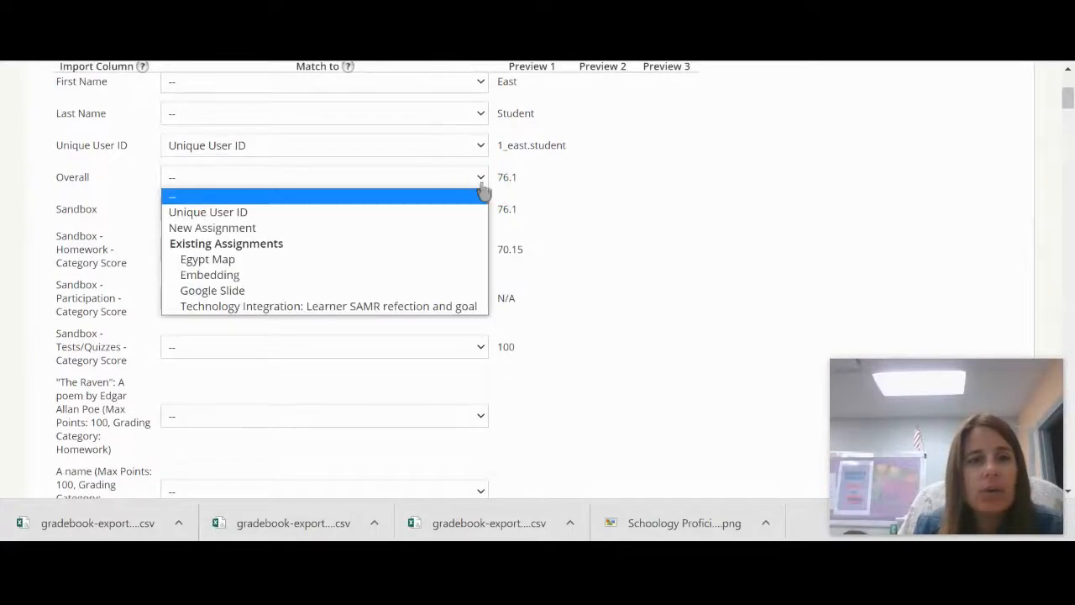
{"action": "left_click", "coordinate": [324, 197]}
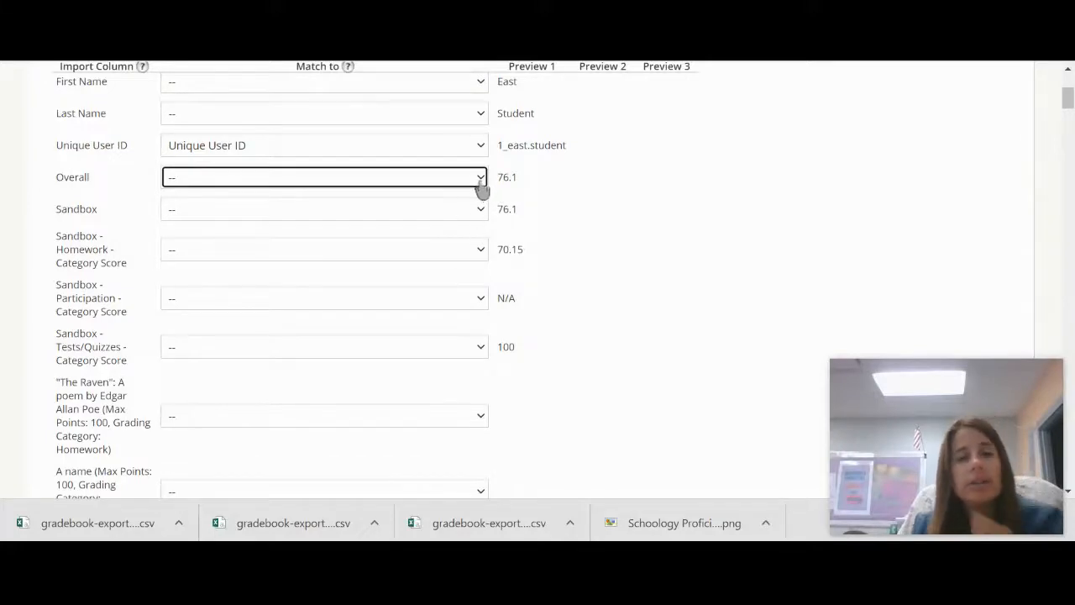
{"action": "mouse_move", "coordinate": [702, 302]}
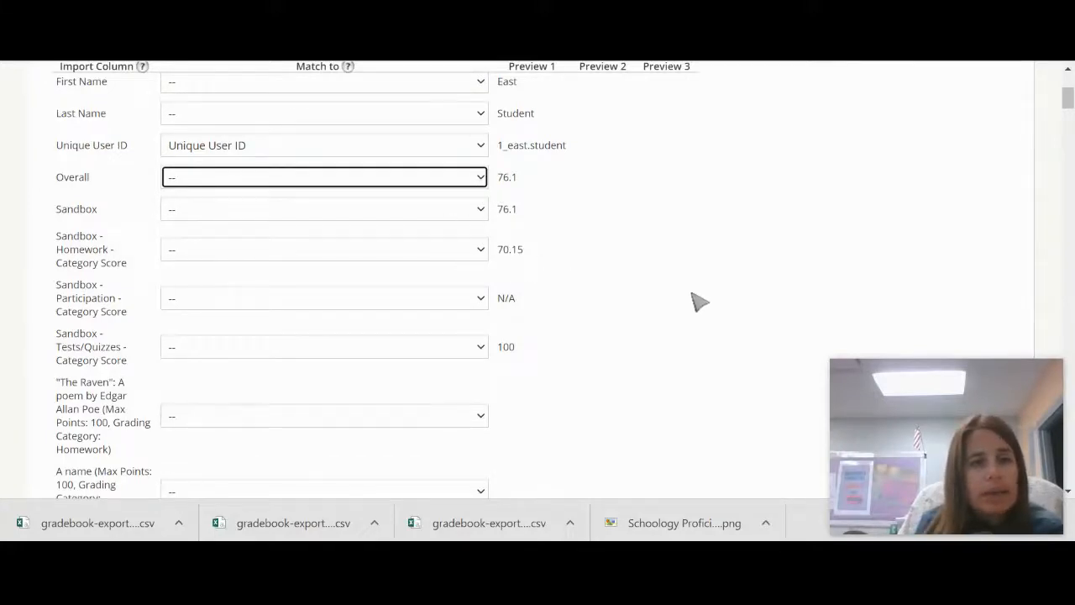
{"action": "mouse_move", "coordinate": [638, 299]}
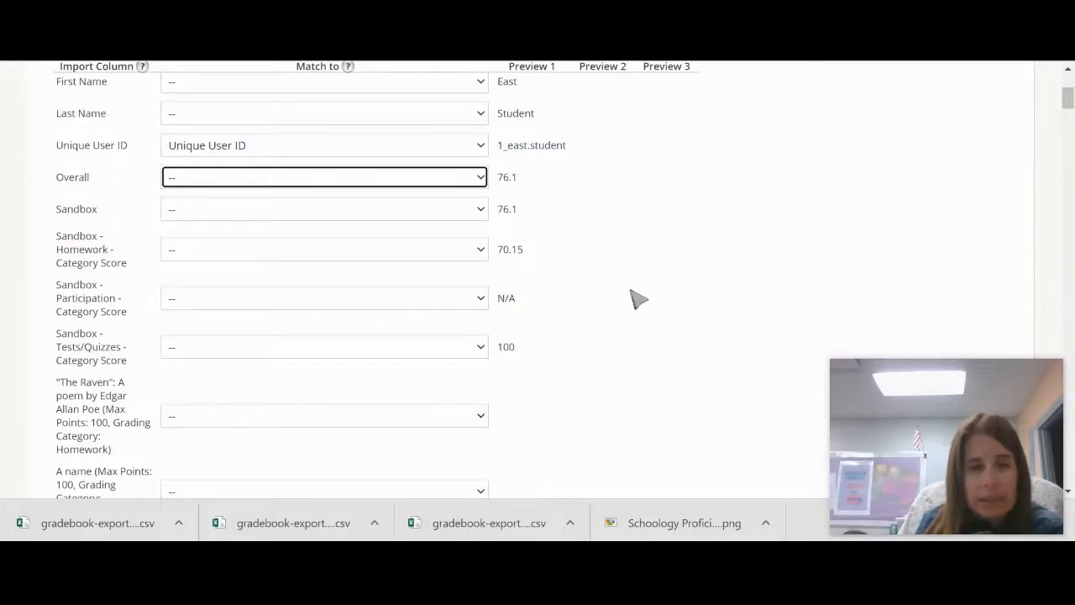
{"action": "scroll", "scroll_direction": "down", "scroll_amount": 3}
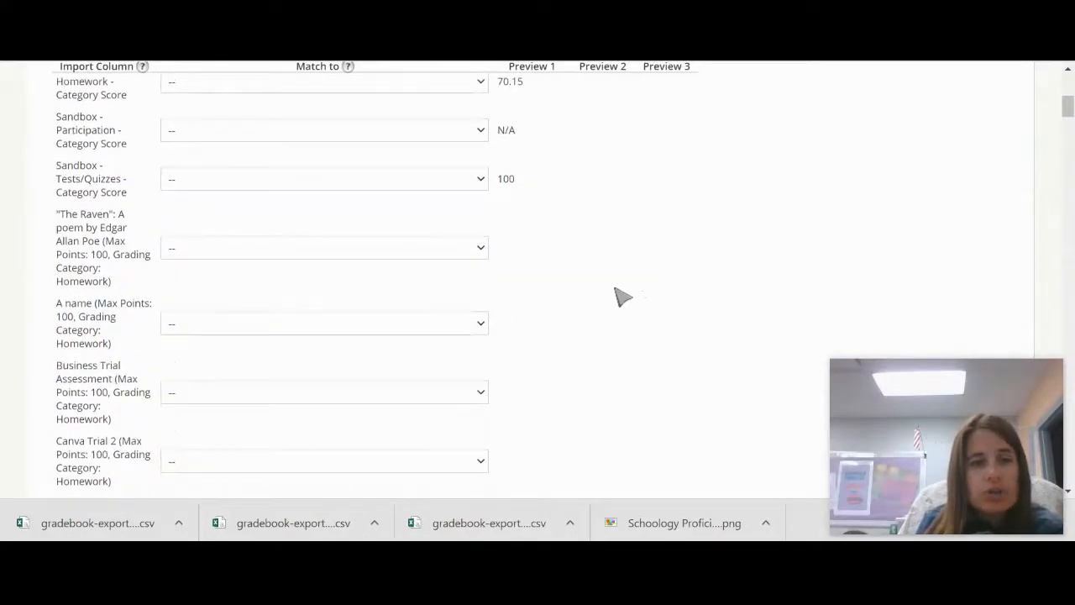
{"action": "mouse_move", "coordinate": [554, 294]}
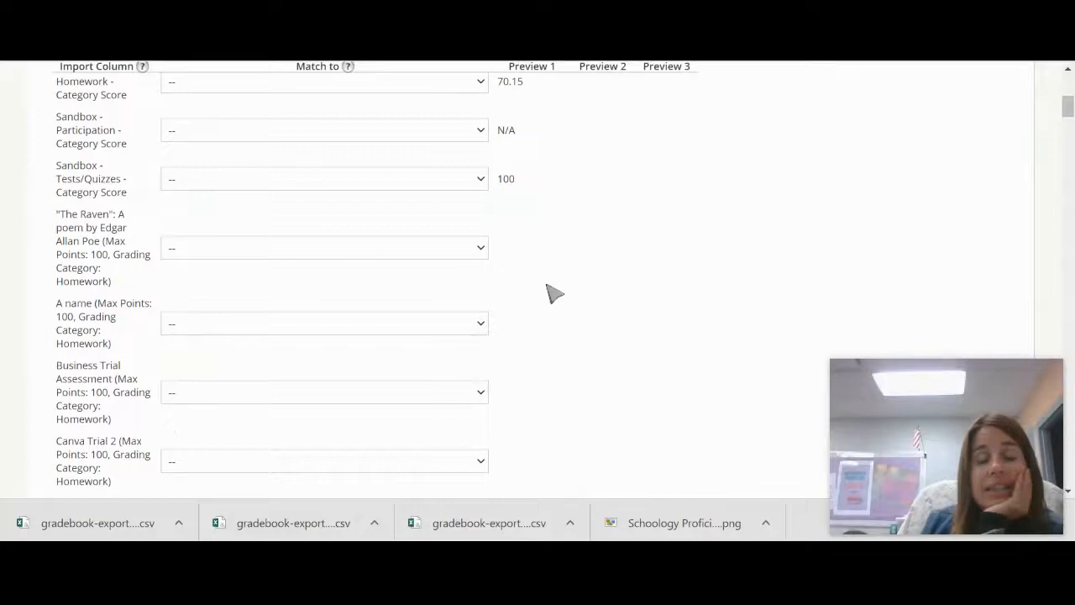
{"action": "scroll", "scroll_direction": "down", "scroll_amount": 3}
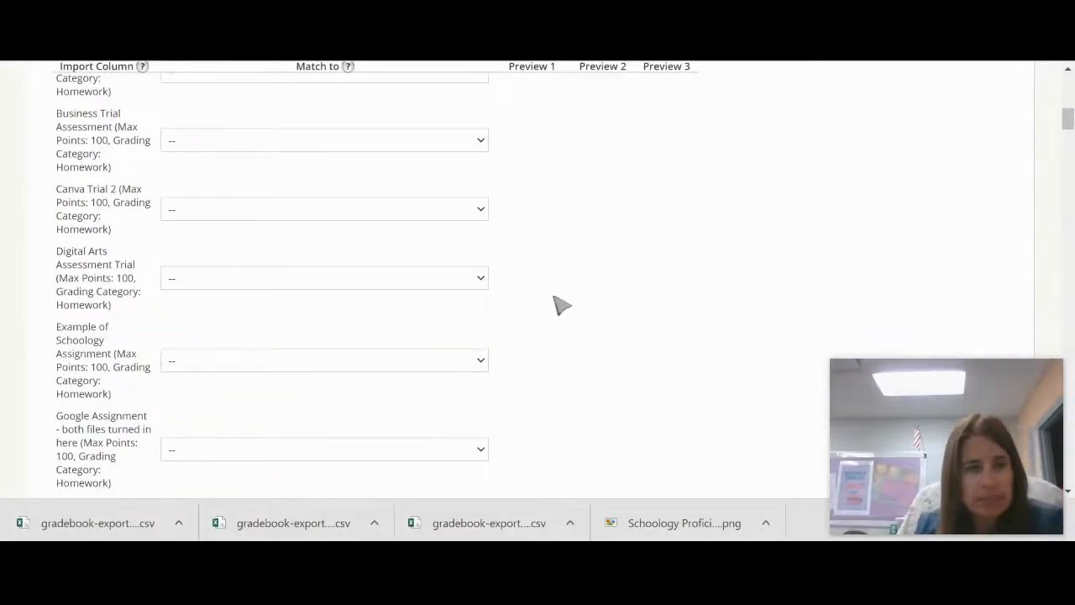
{"action": "scroll", "scroll_direction": "down", "scroll_amount": 3}
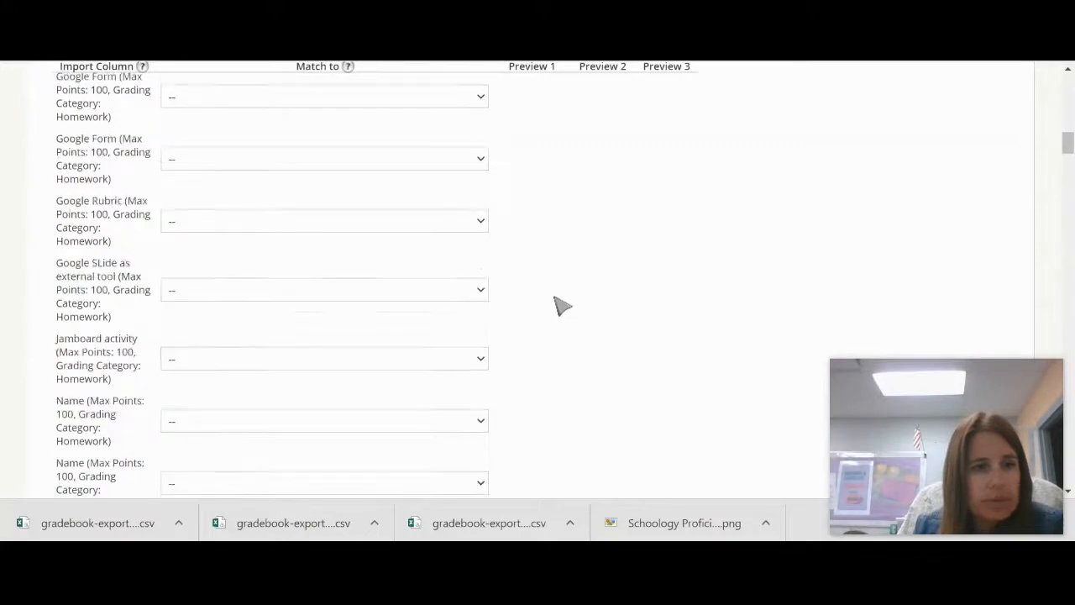
{"action": "scroll", "scroll_direction": "down", "scroll_amount": 3}
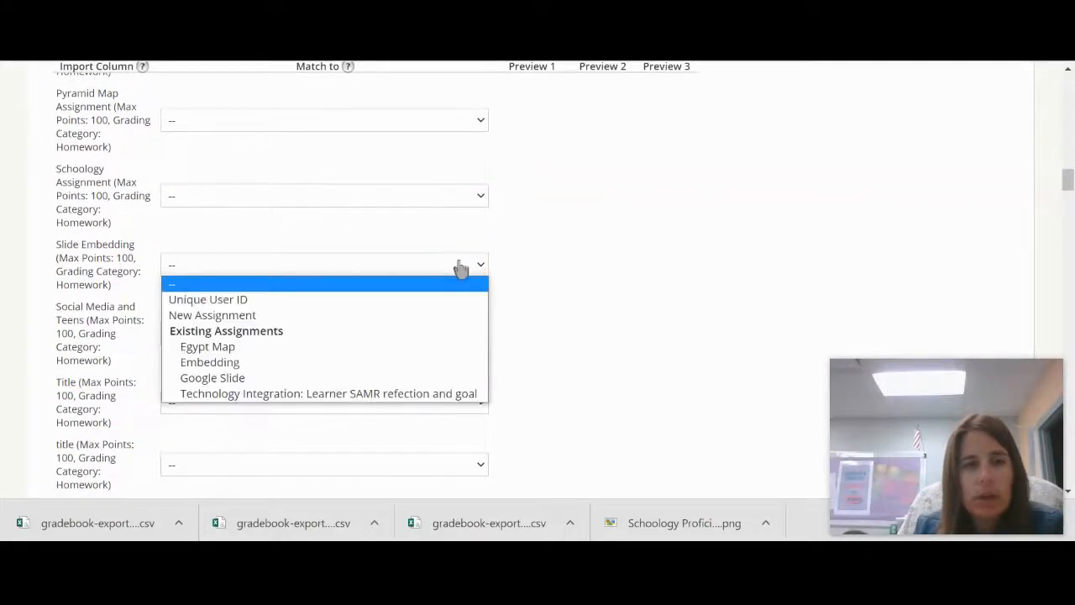
{"action": "mouse_move", "coordinate": [209, 363]}
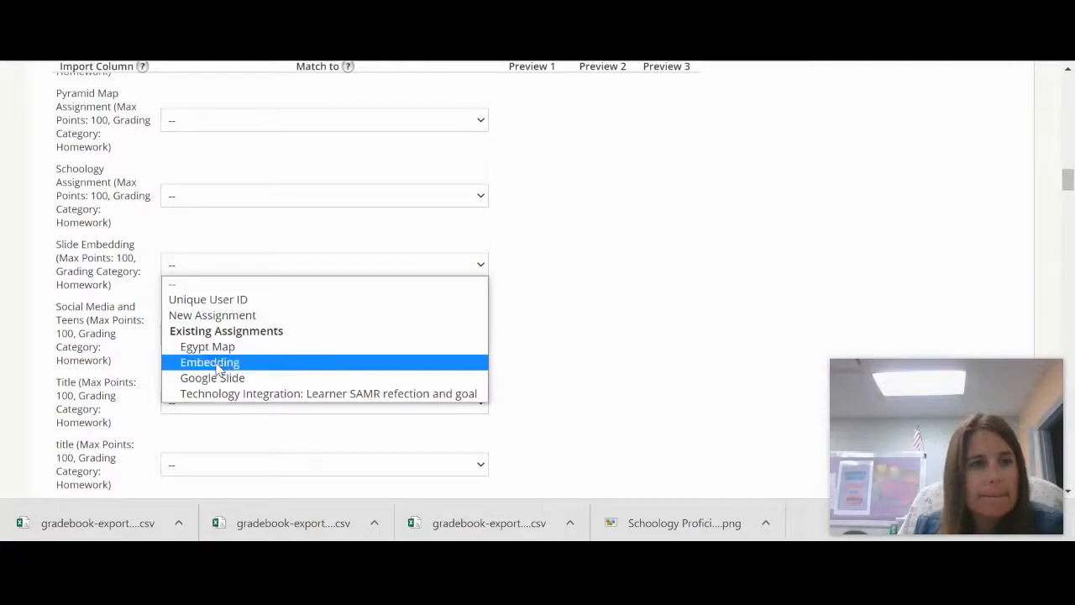
- Match the Slide Embedding, Egypt Map and Google Slide columns to their existing assignments
{"action": "left_click", "coordinate": [209, 362]}
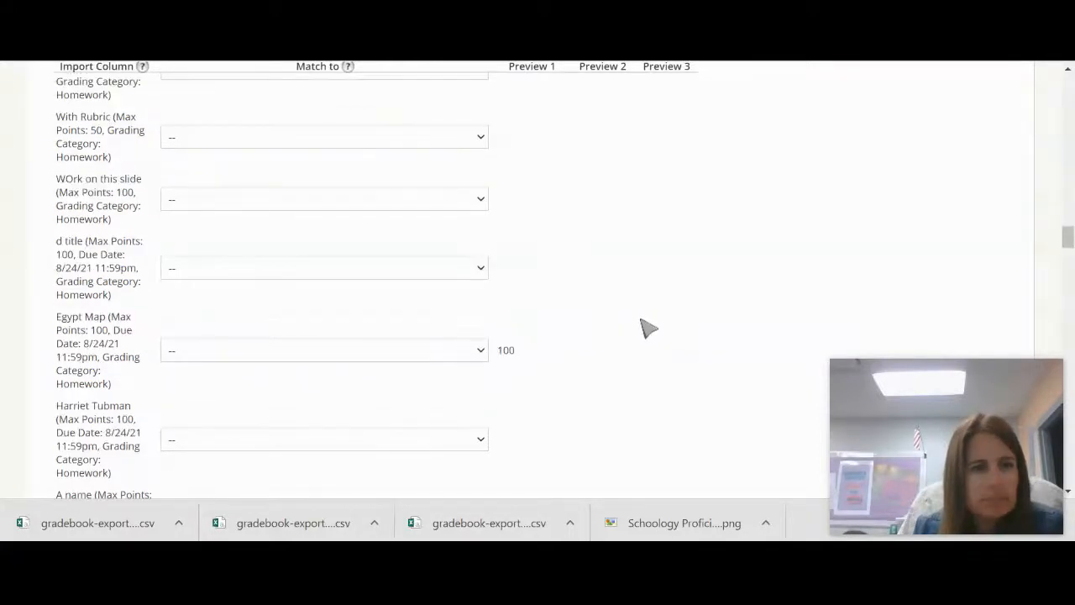
{"action": "mouse_move", "coordinate": [474, 363]}
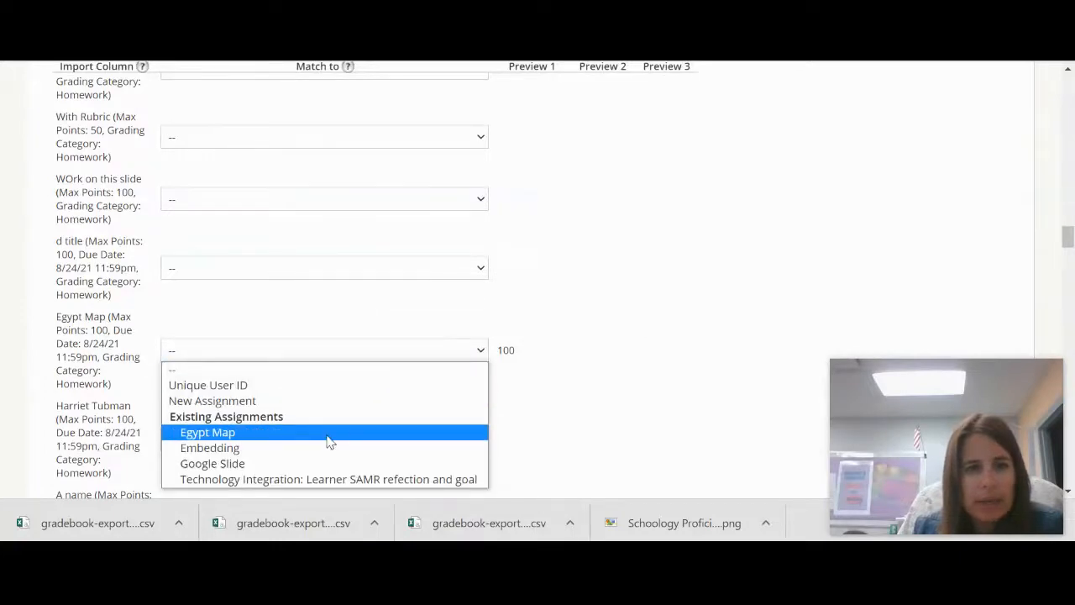
{"action": "left_click", "coordinate": [208, 431]}
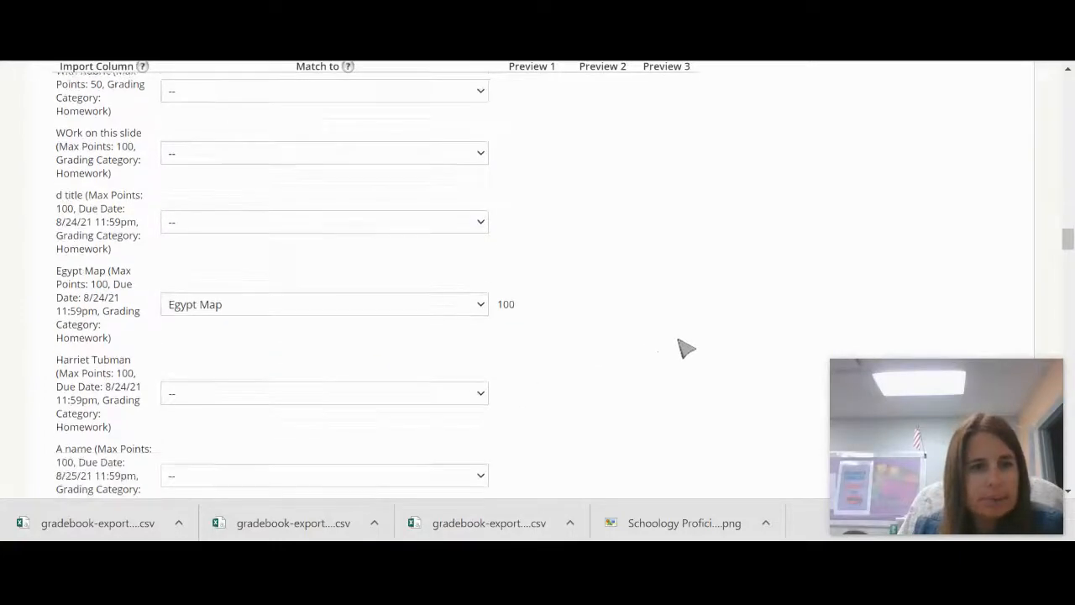
{"action": "scroll", "scroll_direction": "down", "scroll_amount": 3}
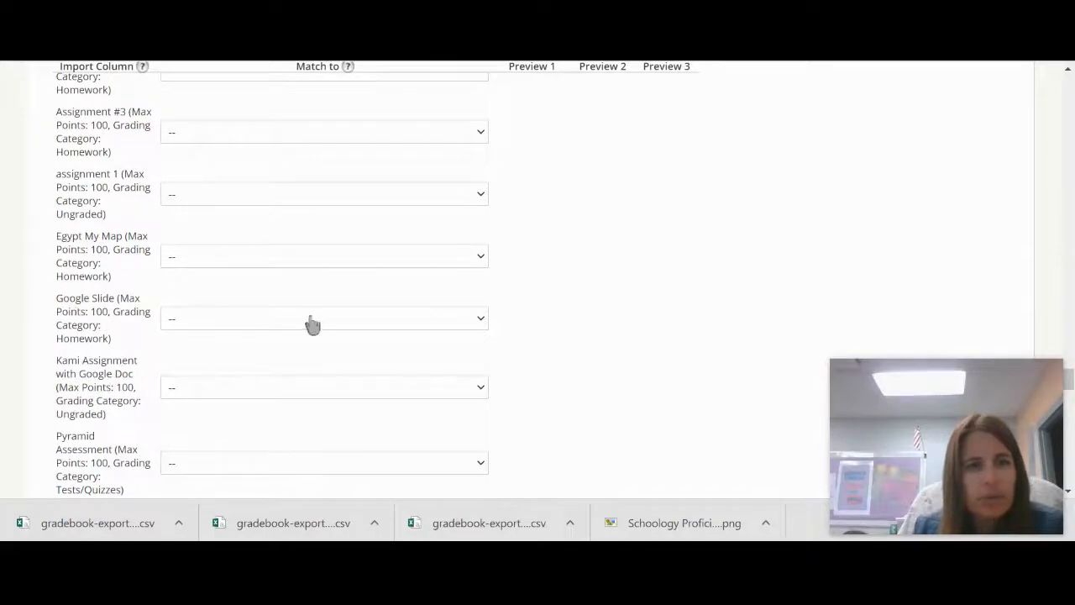
{"action": "left_click", "coordinate": [323, 317]}
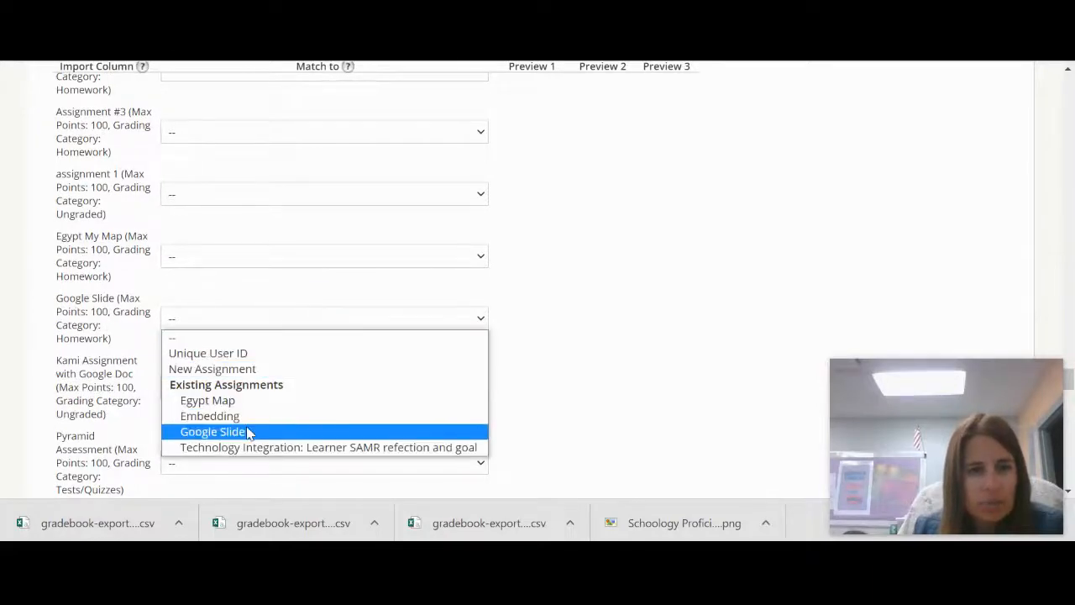
{"action": "left_click", "coordinate": [212, 430]}
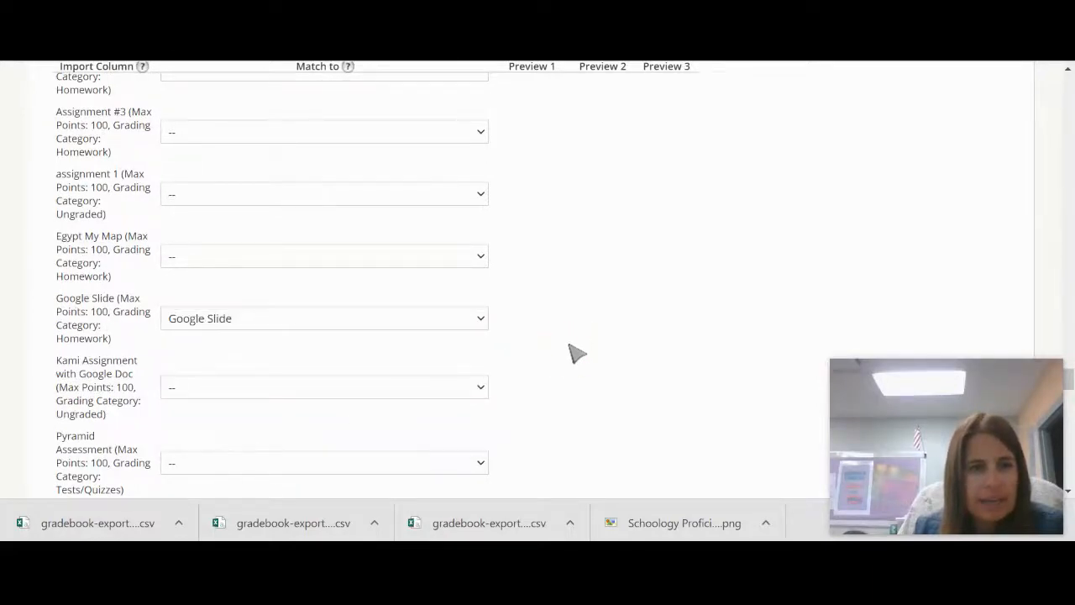
- Match the SAMR model column to the existing Learner SAMR refection and goal assignment
{"action": "scroll", "scroll_direction": "down", "scroll_amount": 3}
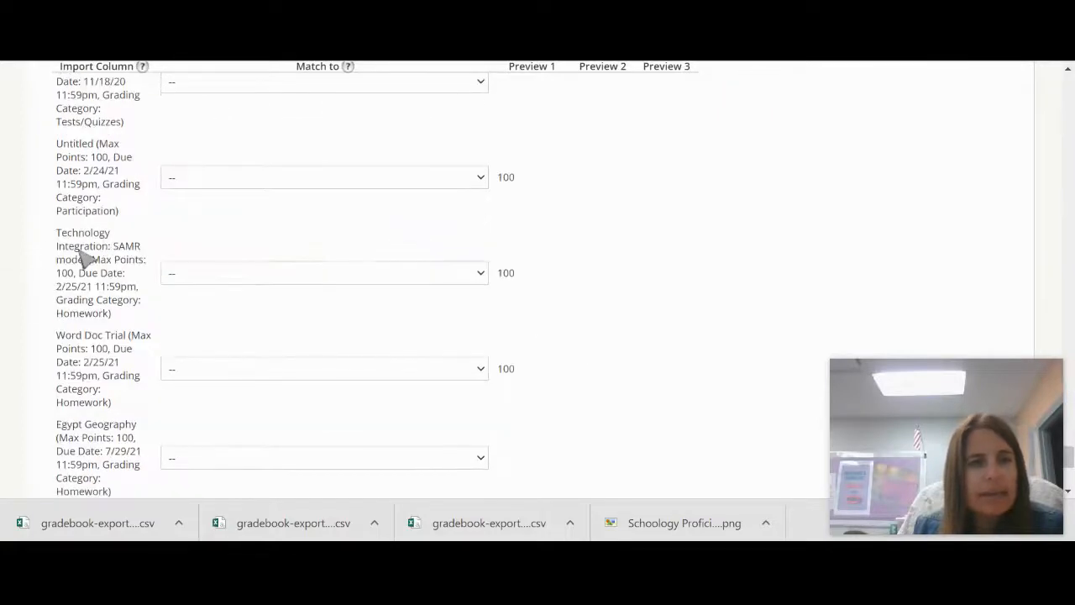
{"action": "left_click", "coordinate": [323, 272]}
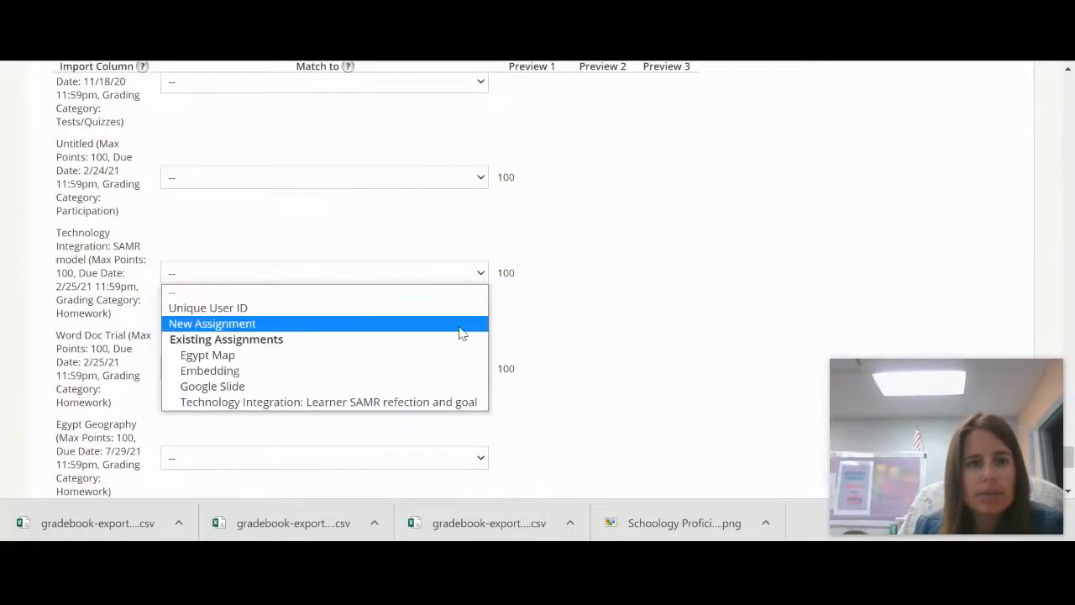
{"action": "left_click", "coordinate": [328, 402]}
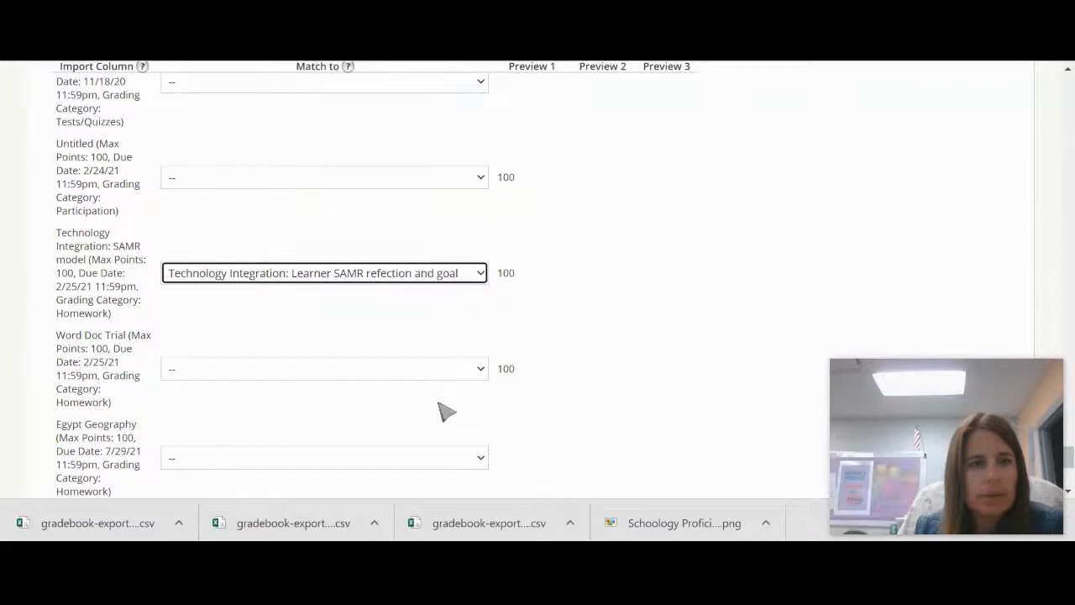
{"action": "mouse_move", "coordinate": [689, 314]}
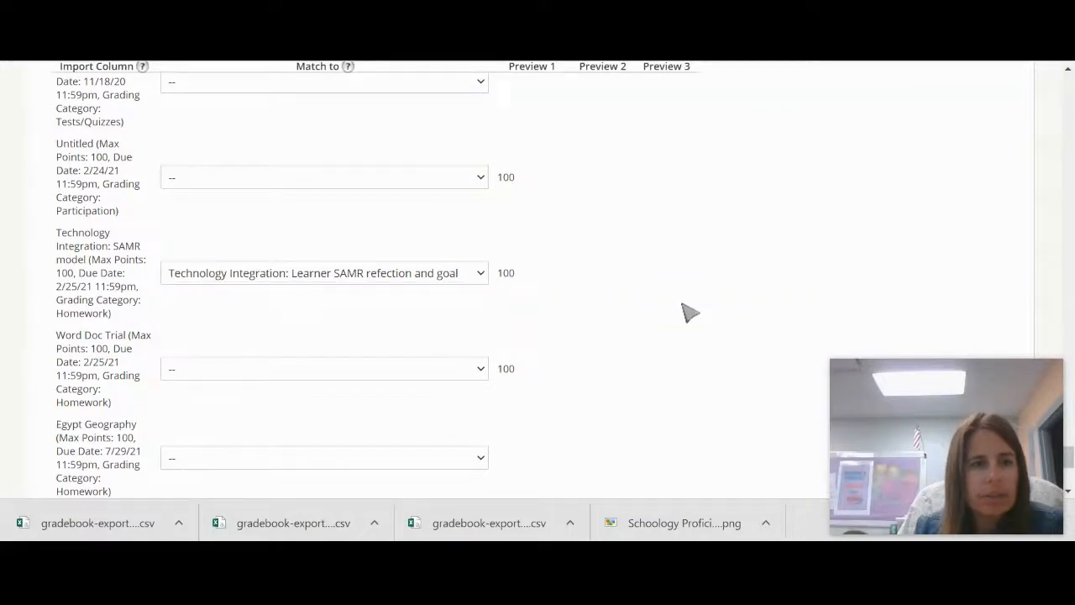
{"action": "scroll", "scroll_direction": "down", "scroll_amount": 3}
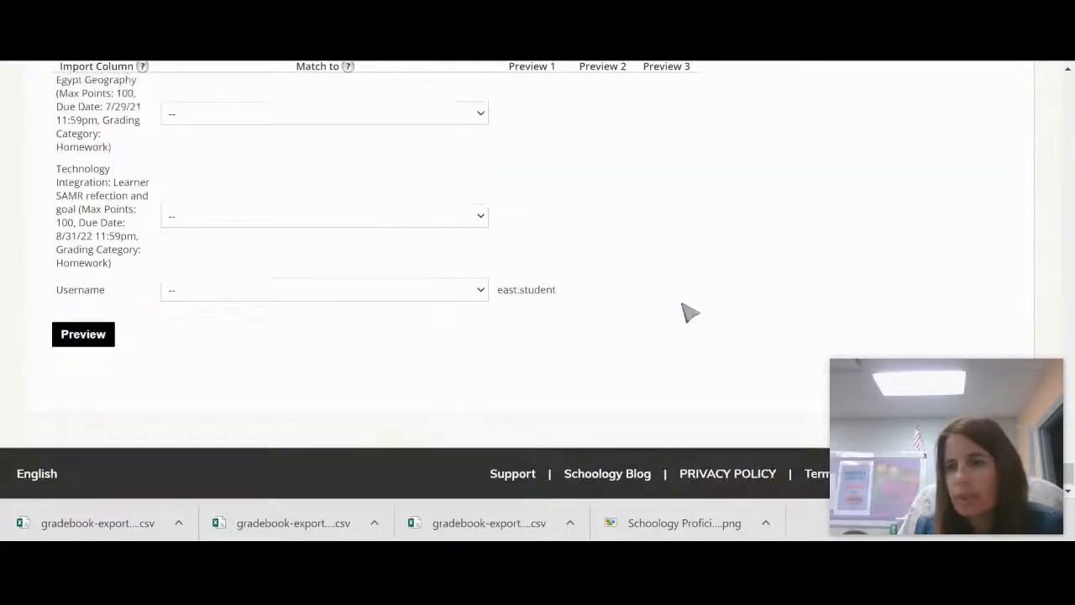
- Preview the student's grades for the matched assignments and confirm the import
{"action": "left_click", "coordinate": [84, 332]}
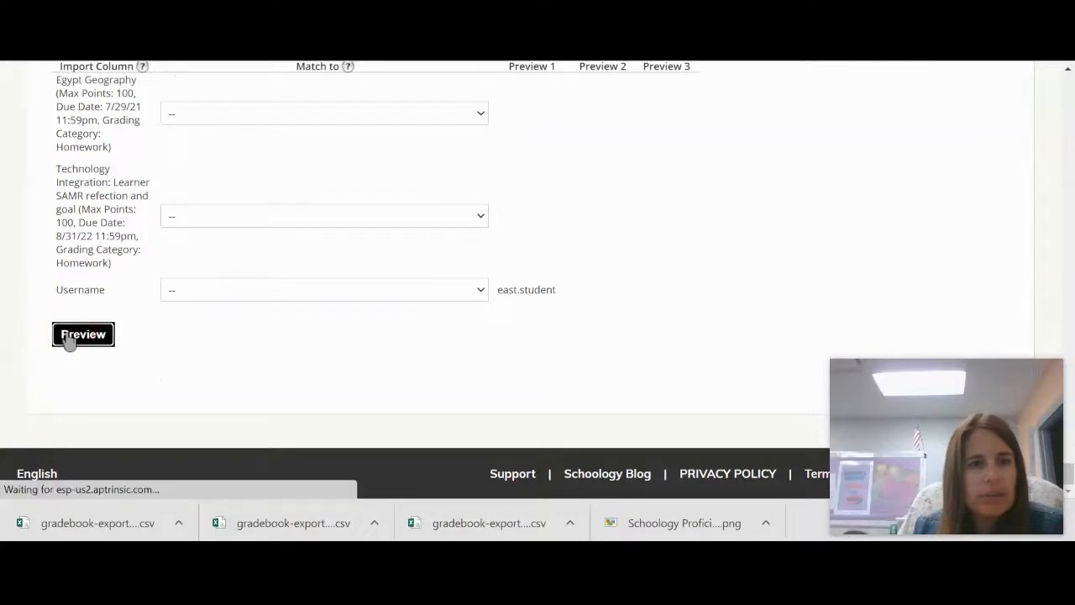
{"action": "left_click", "coordinate": [84, 333]}
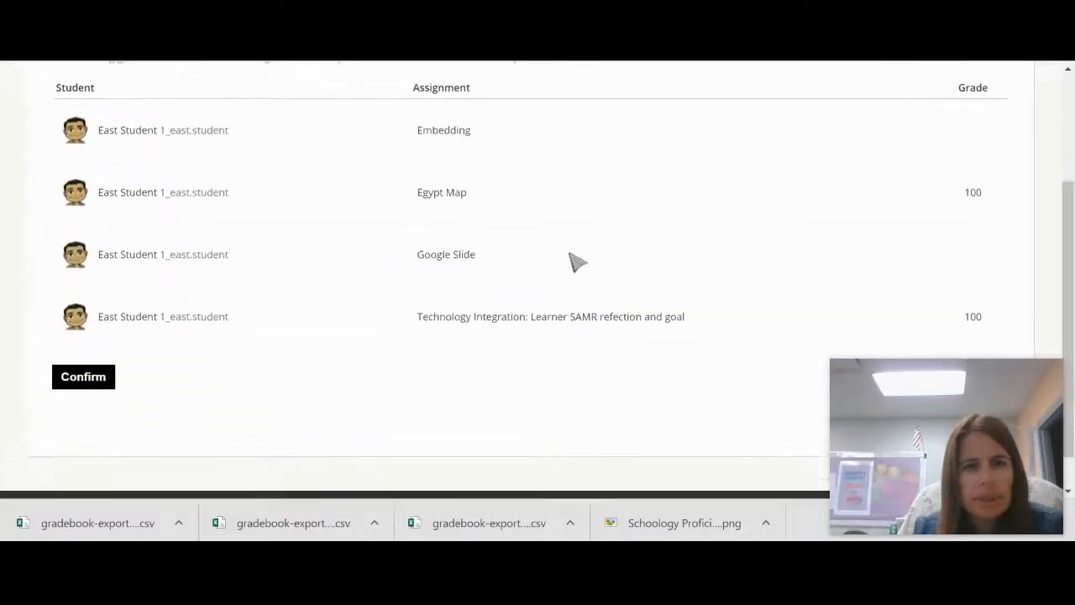
{"action": "mouse_move", "coordinate": [776, 356]}
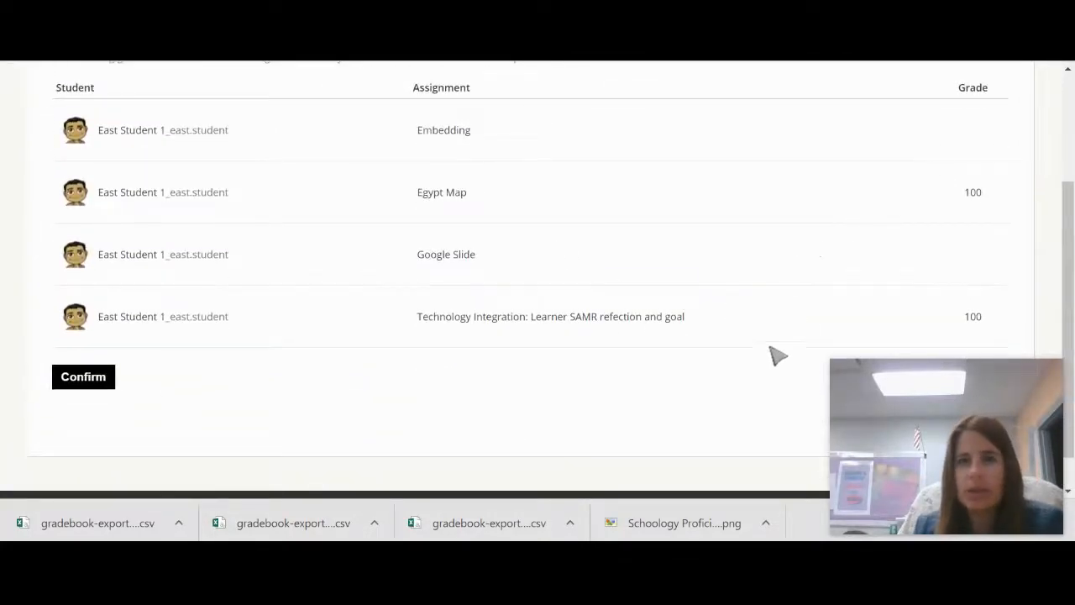
{"action": "mouse_move", "coordinate": [1048, 317]}
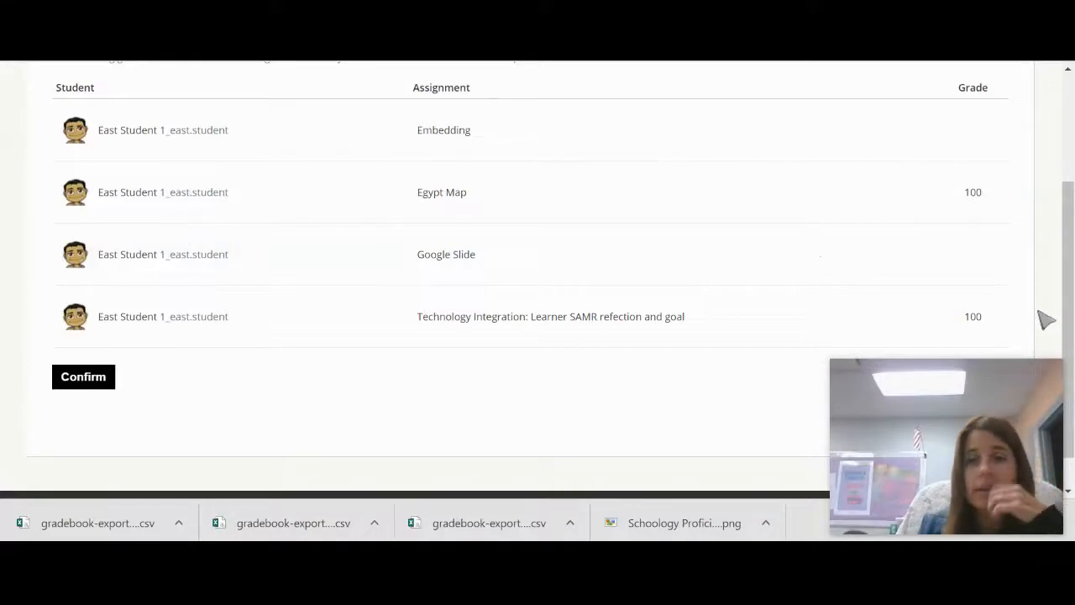
{"action": "mouse_move", "coordinate": [830, 165]}
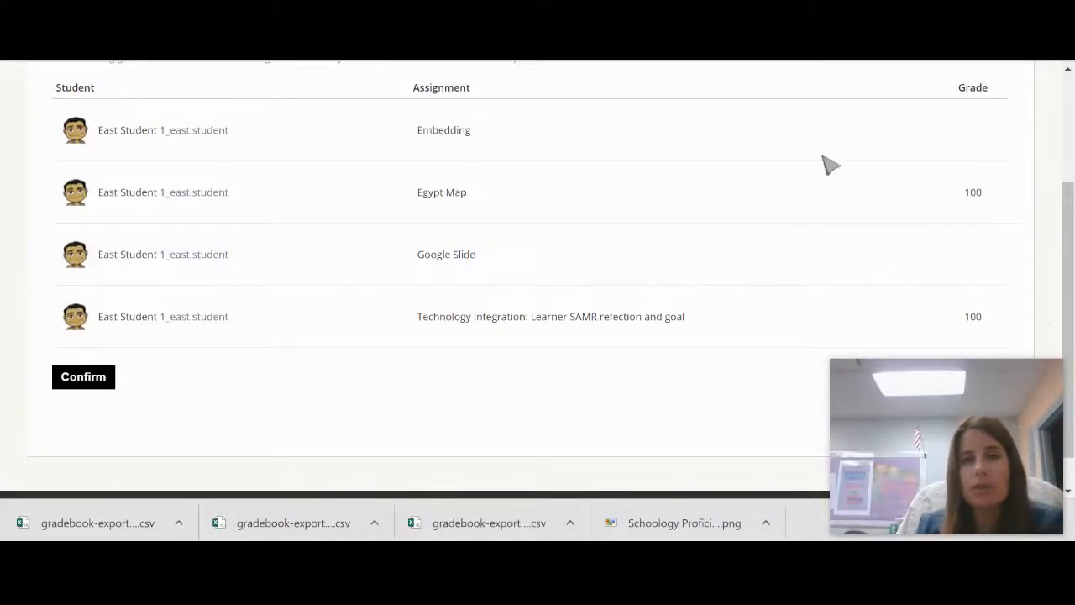
{"action": "mouse_move", "coordinate": [430, 460]}
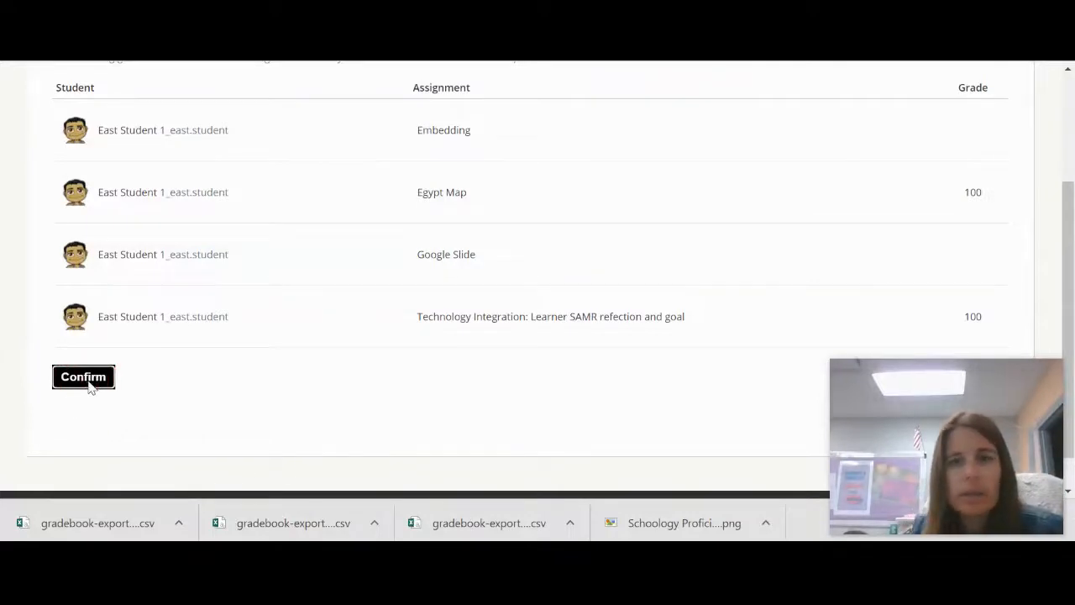
{"action": "left_click", "coordinate": [84, 376]}
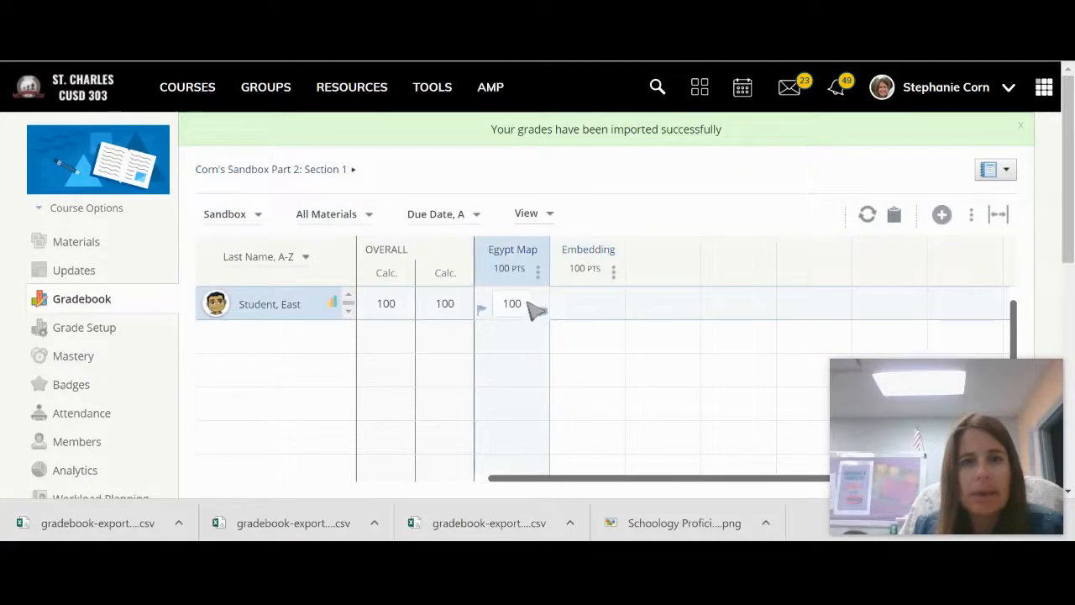
- Filter the gradebook to (Ungraded) materials and go to the Learner SAMR refection and goal assignment
{"action": "left_click", "coordinate": [326, 213]}
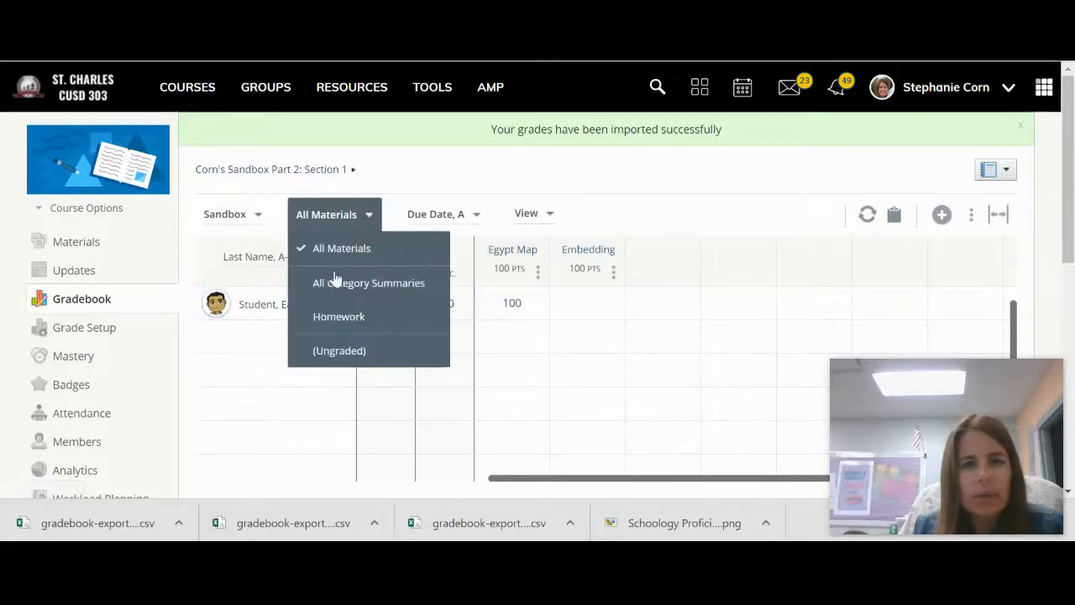
{"action": "left_click", "coordinate": [339, 351]}
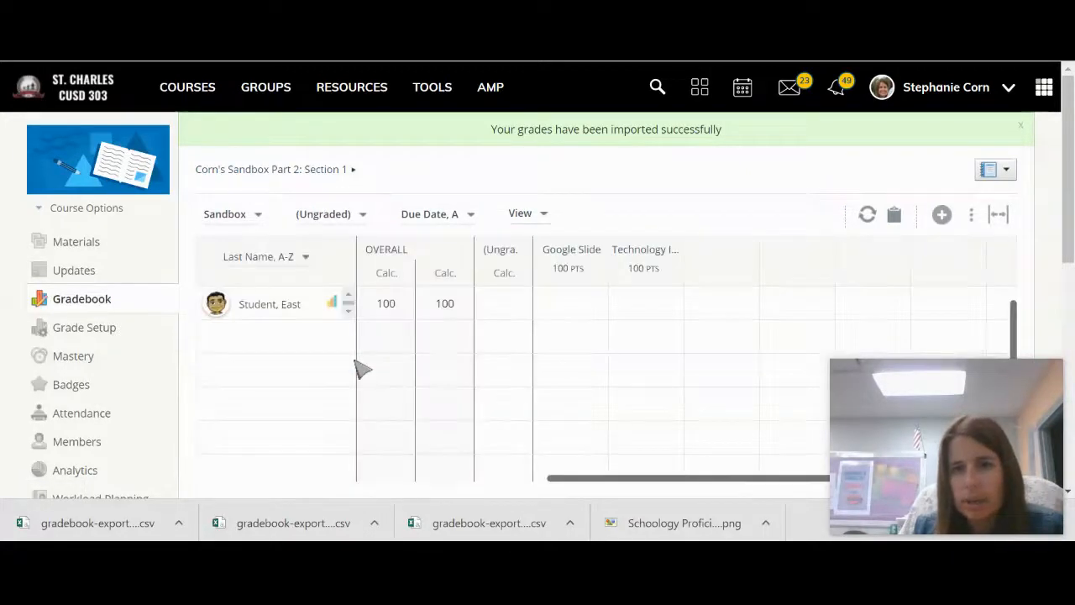
{"action": "mouse_move", "coordinate": [645, 248]}
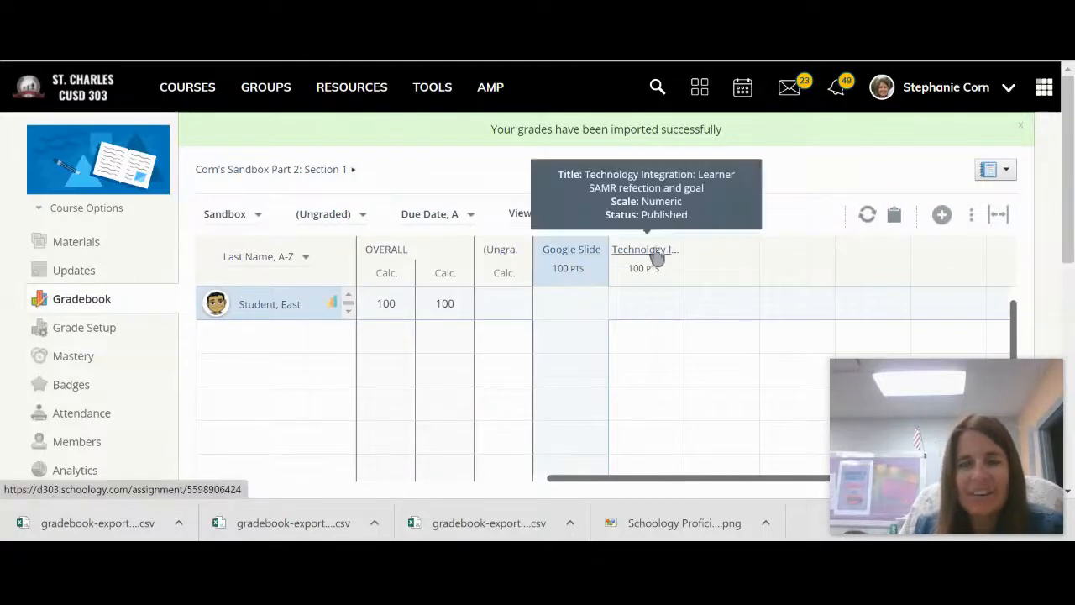
{"action": "mouse_move", "coordinate": [658, 315]}
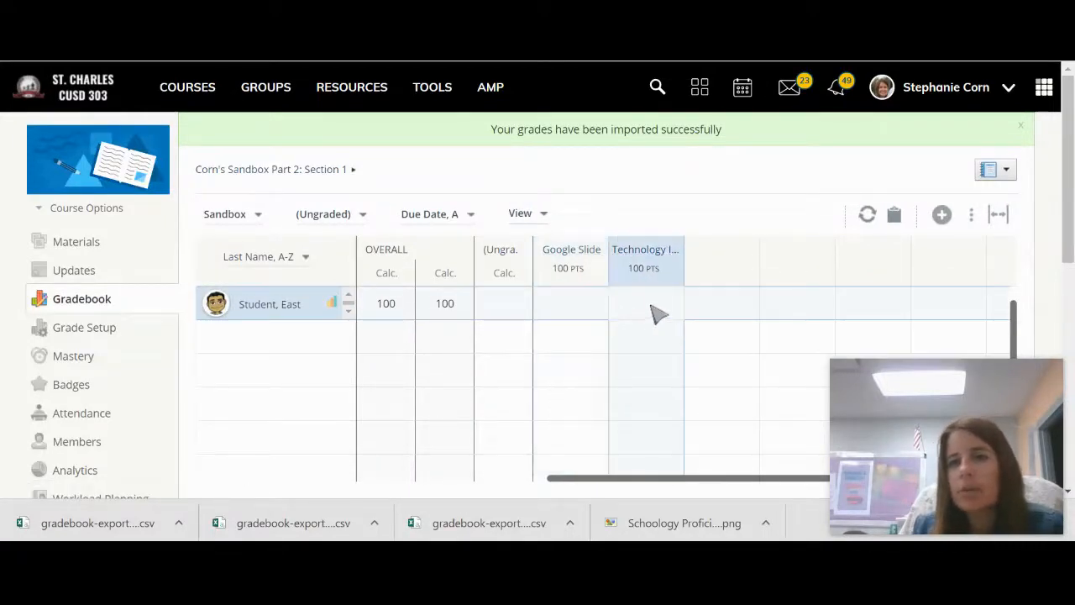
{"action": "mouse_move", "coordinate": [645, 316]}
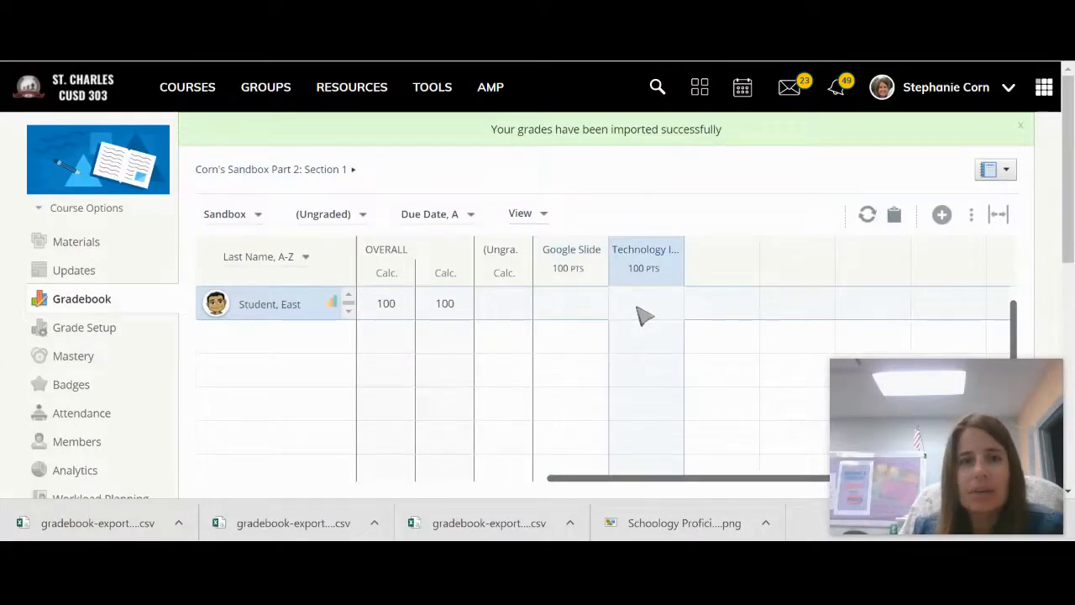
{"action": "mouse_move", "coordinate": [645, 249]}
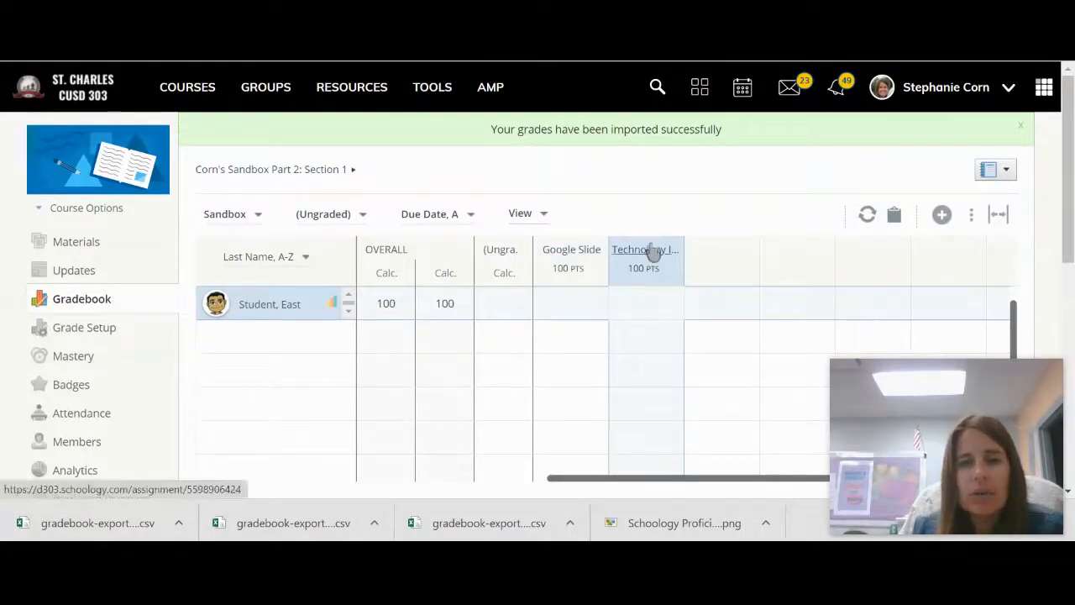
{"action": "mouse_move", "coordinate": [645, 260]}
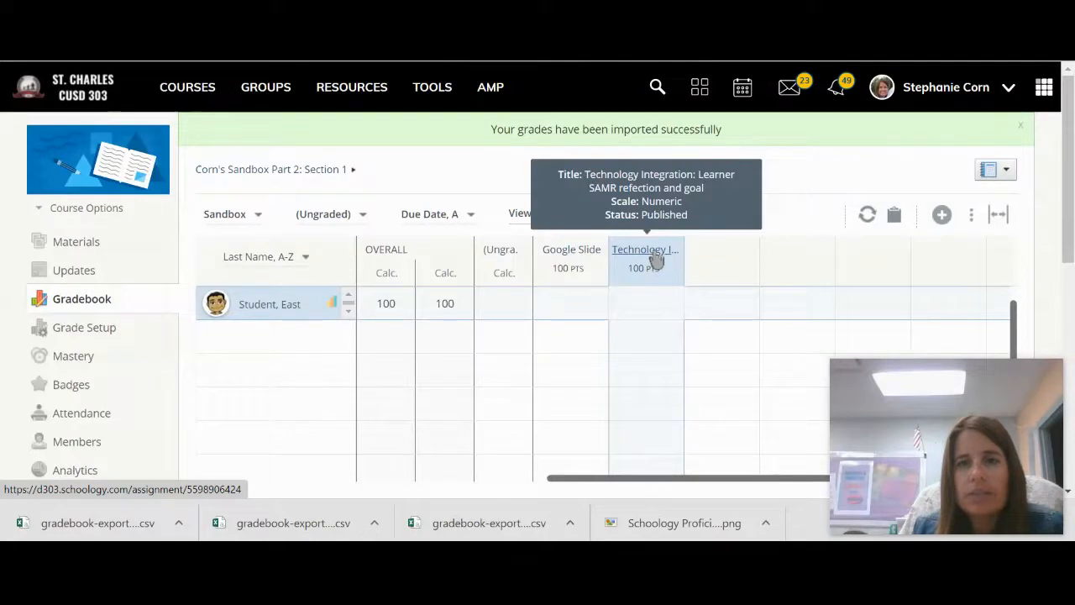
{"action": "left_click", "coordinate": [645, 248]}
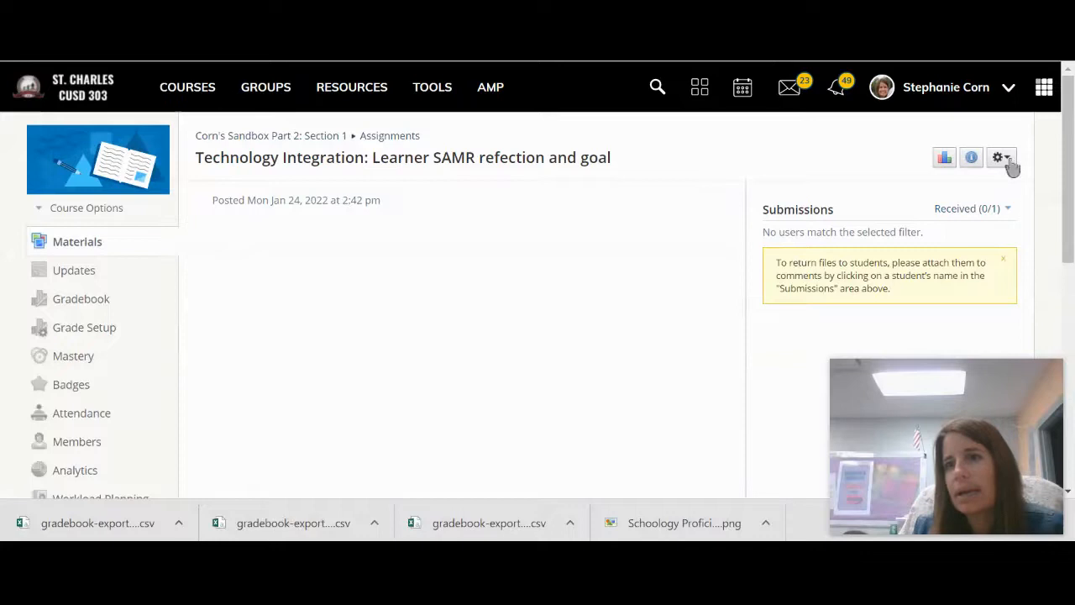
- Set the assignment's Category to Homework, save, and return to the Gradebook showing the imported 100
{"action": "left_click", "coordinate": [1001, 158]}
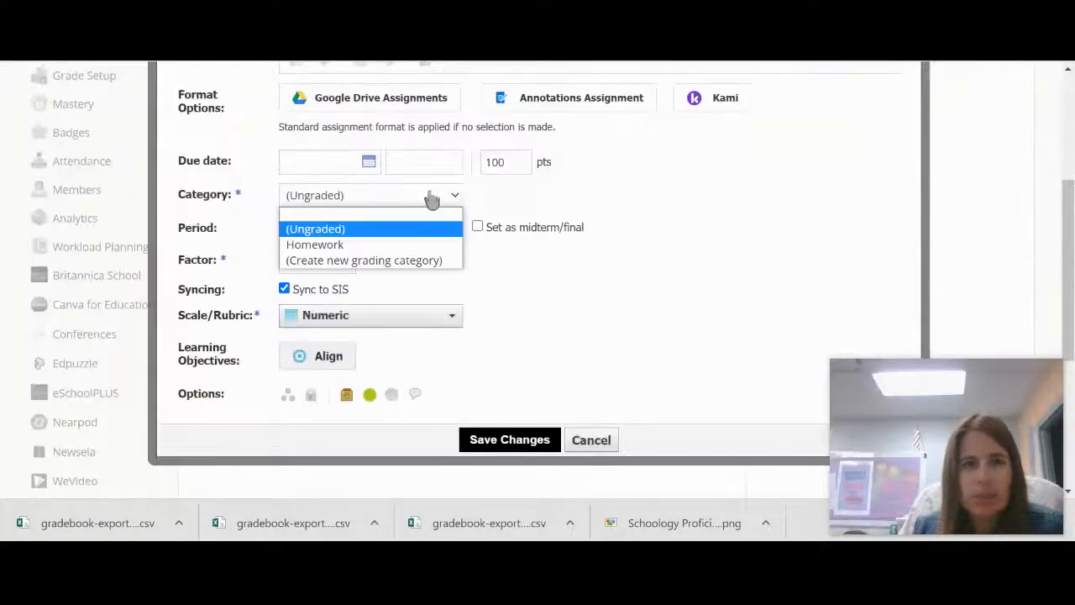
{"action": "left_click", "coordinate": [316, 245]}
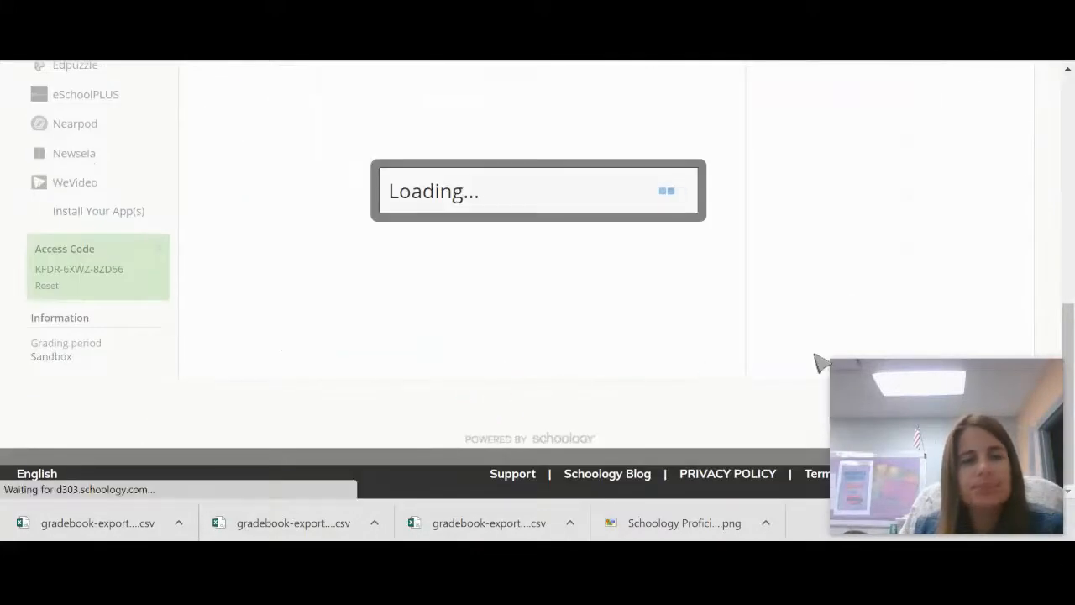
{"action": "left_click", "coordinate": [80, 147]}
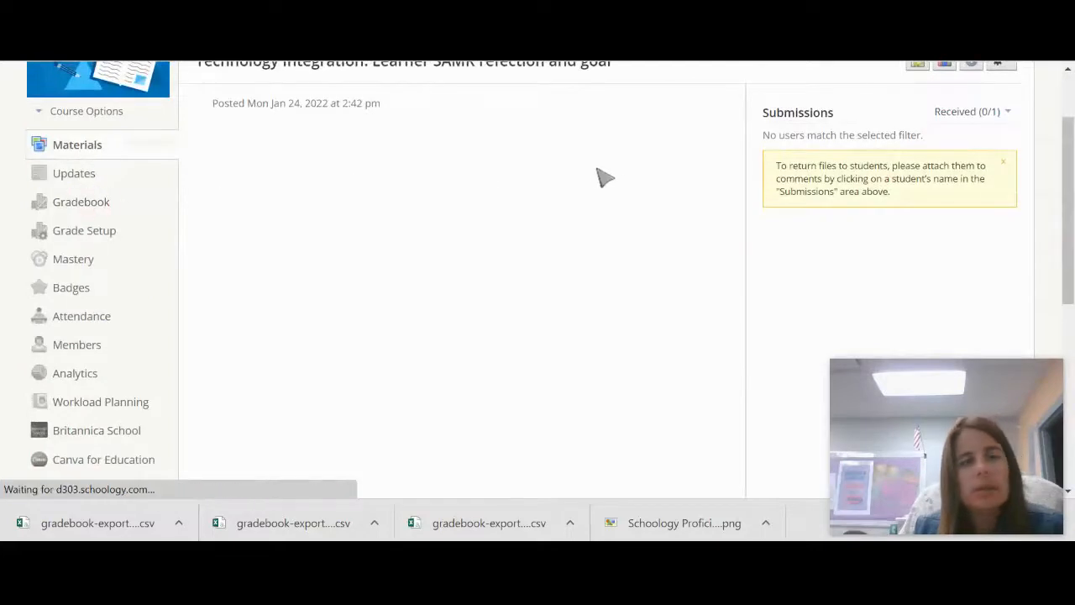
{"action": "left_click", "coordinate": [80, 202]}
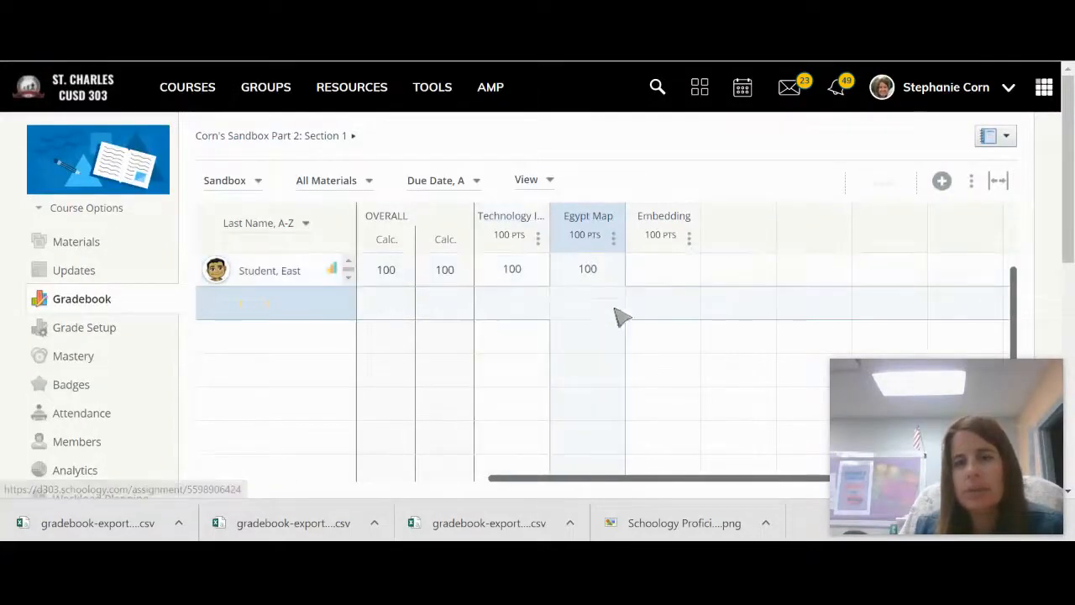